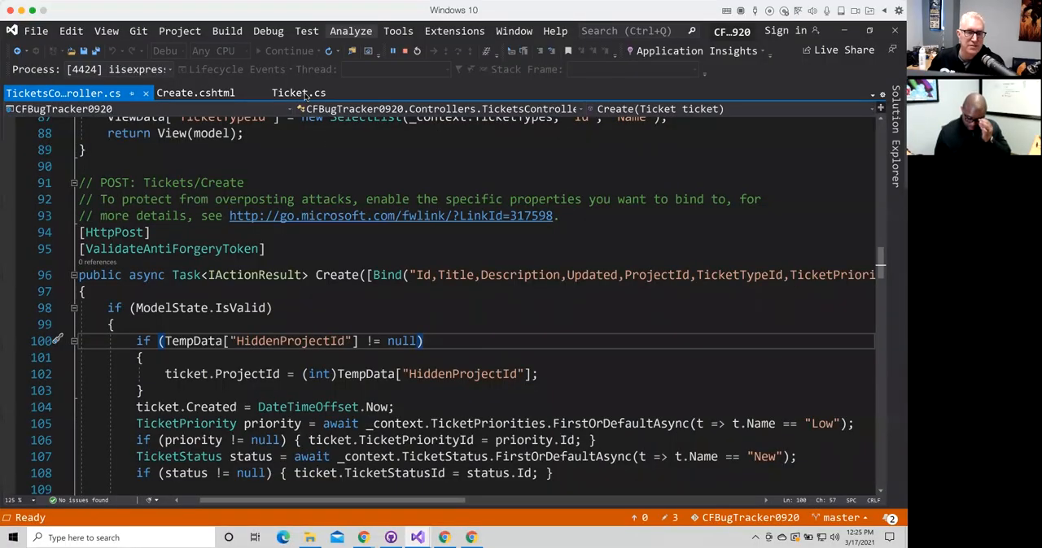
Switch to Ticket.cs and review the Ticket class properties and validation attributes.
click(299, 93)
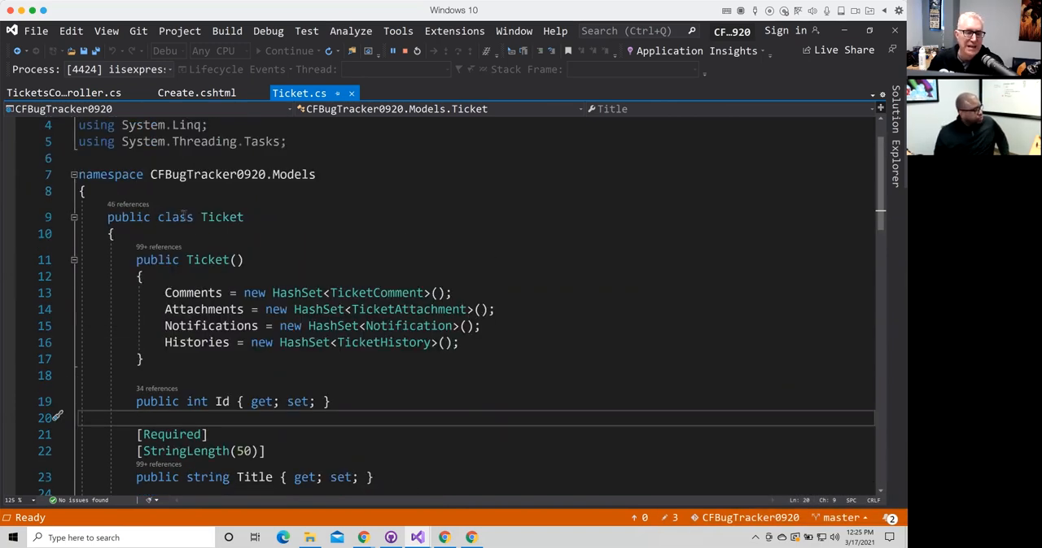
mouse_move(221, 216)
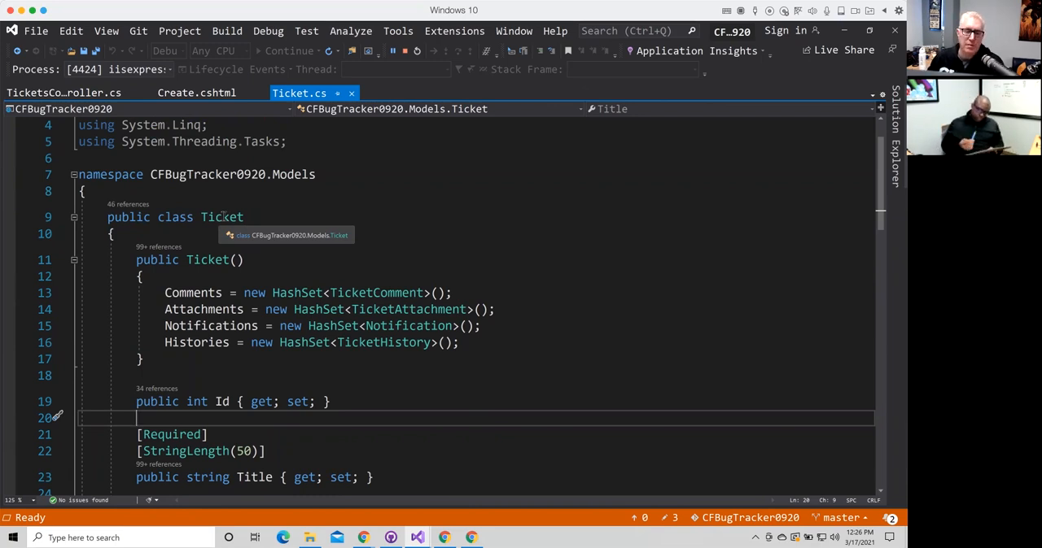
scroll(down, 3)
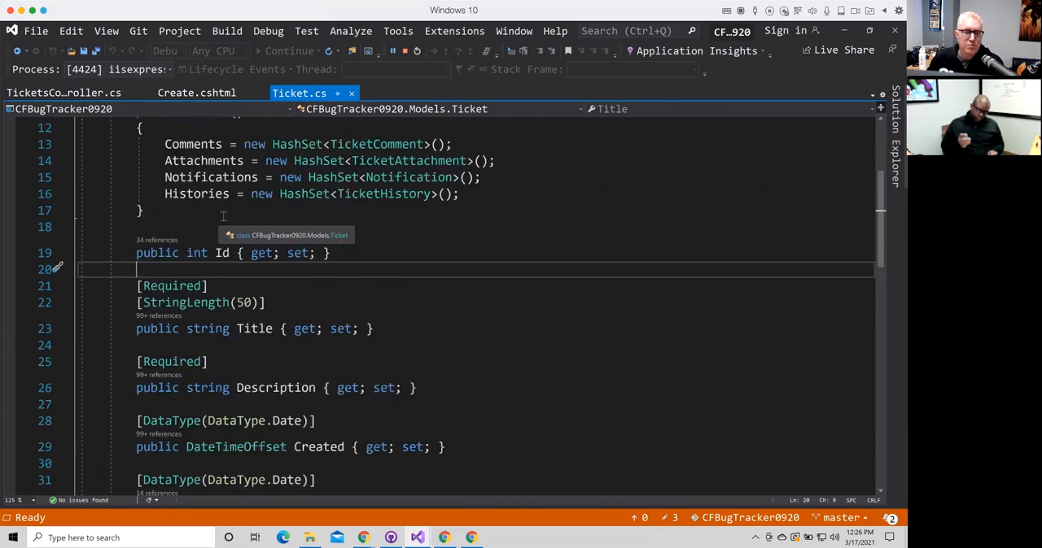
scroll(down, 3)
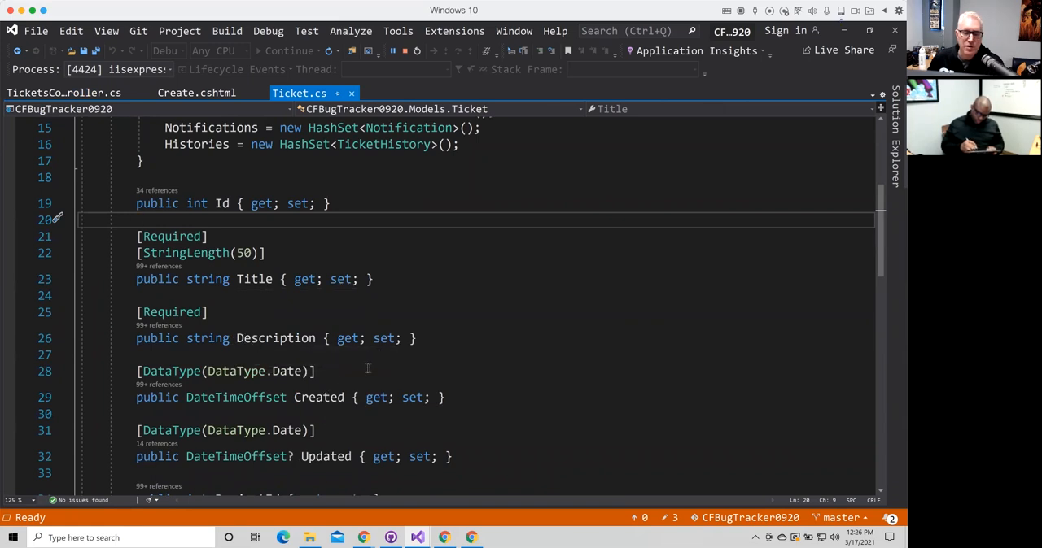
scroll(down, 3)
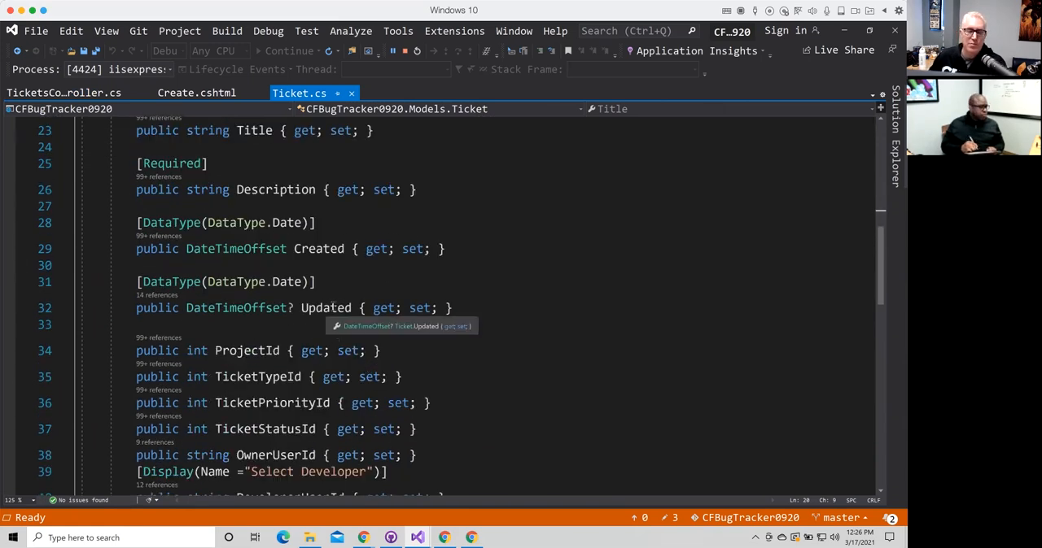
mouse_move(237, 358)
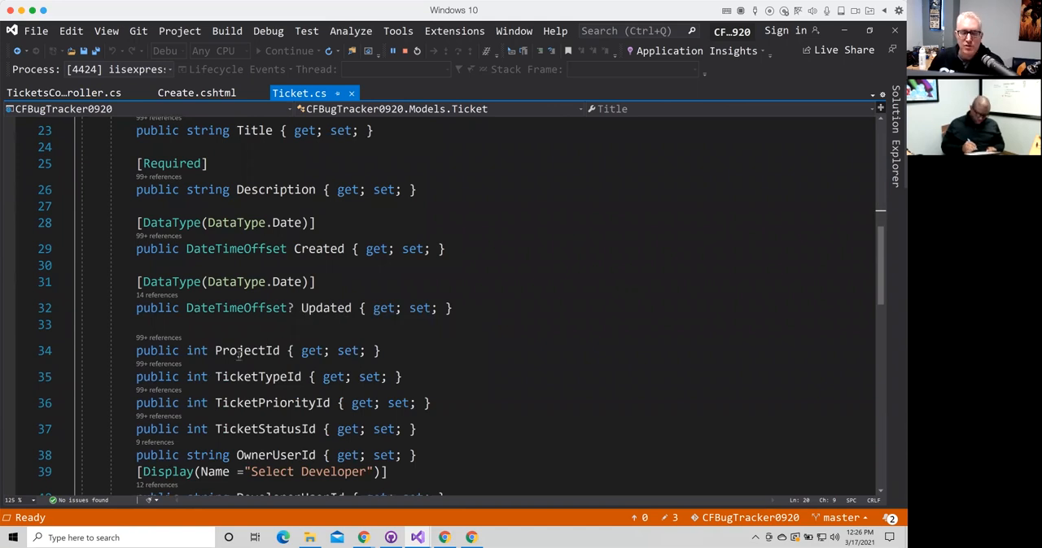
mouse_move(248, 351)
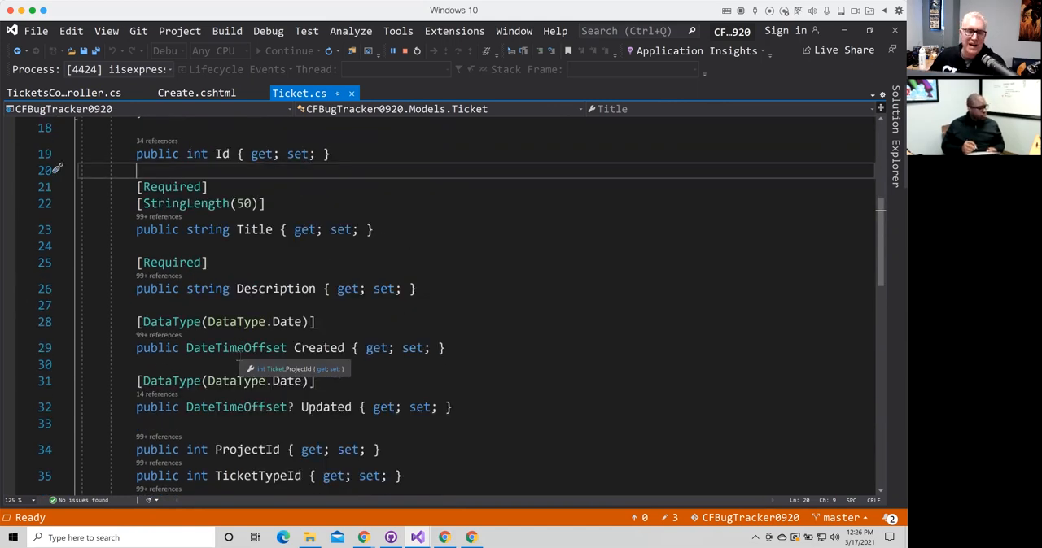
mouse_move(196, 93)
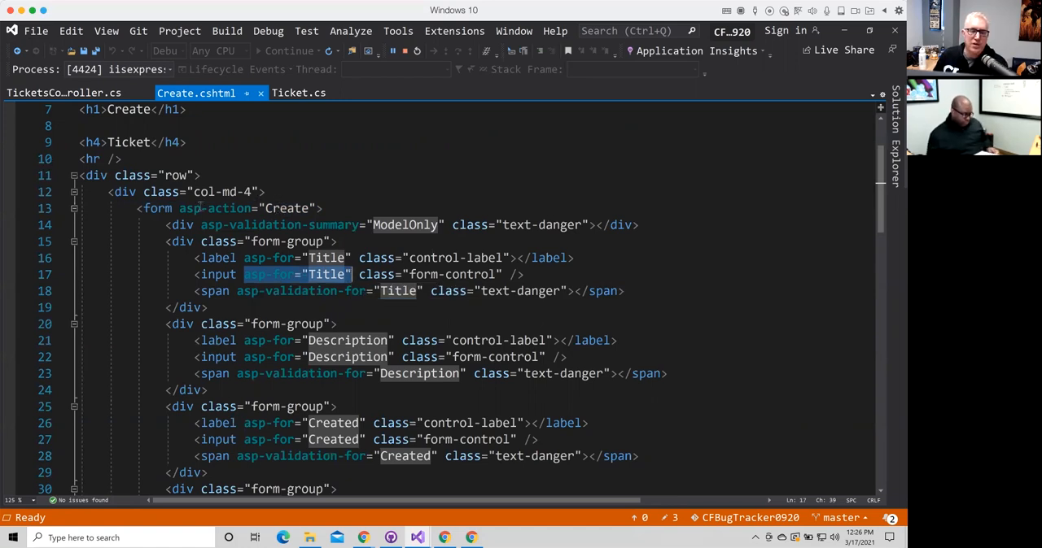
Return to TicketsController.cs and examine the Create action's Bind list and ticket.Created line.
click(65, 93)
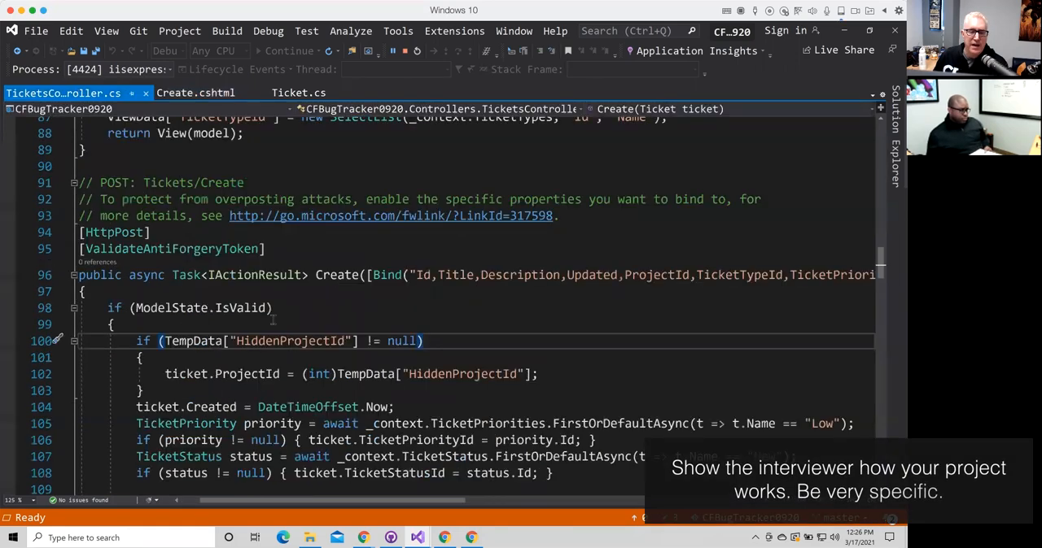
mouse_move(338, 275)
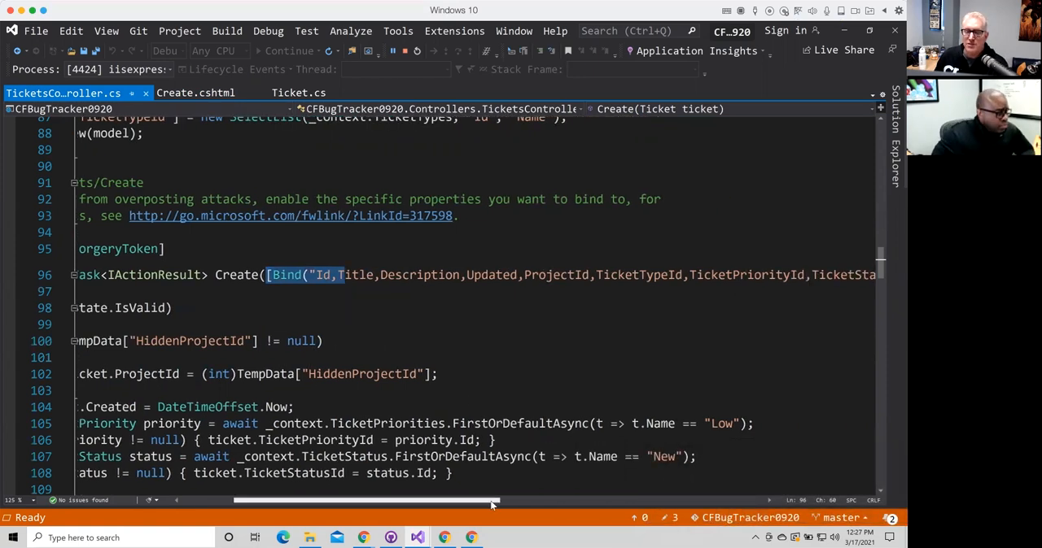
drag(488, 501, 529, 502)
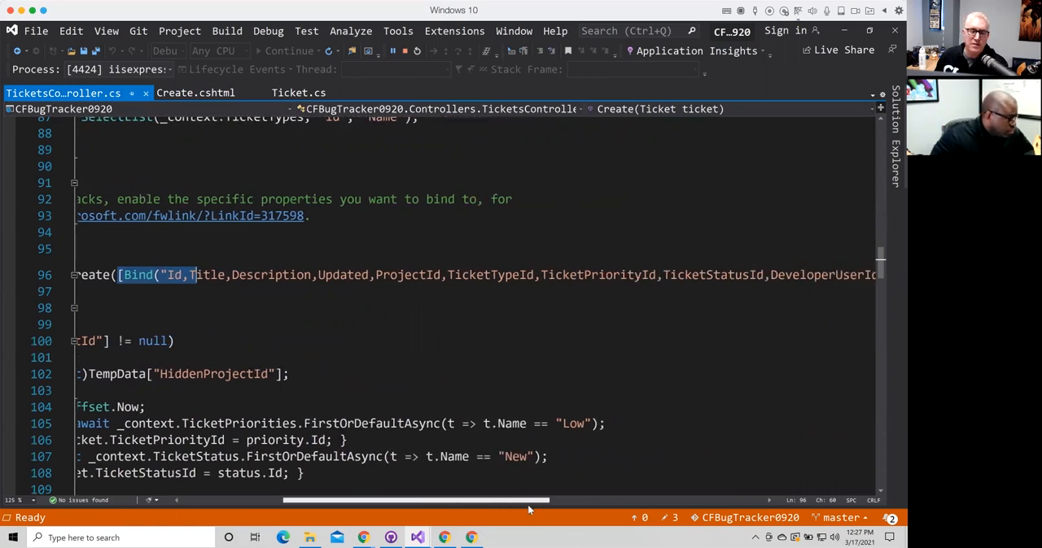
scroll(right, 3)
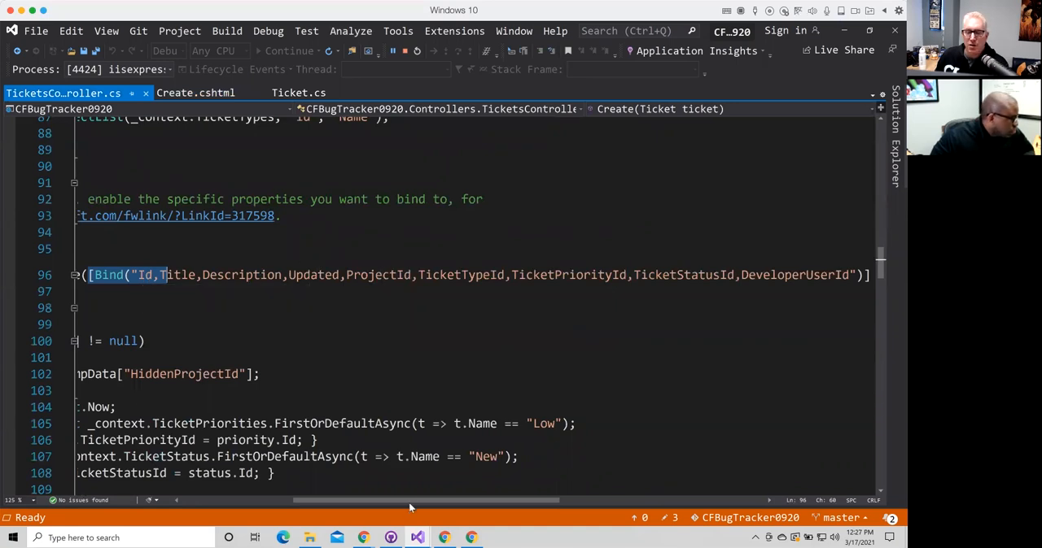
drag(410, 501, 538, 502)
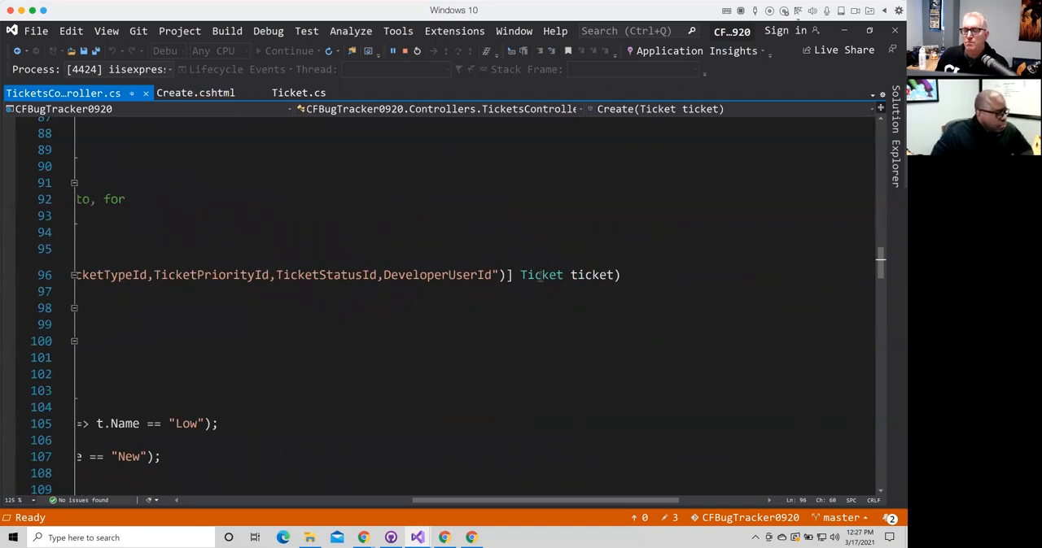
mouse_move(540, 275)
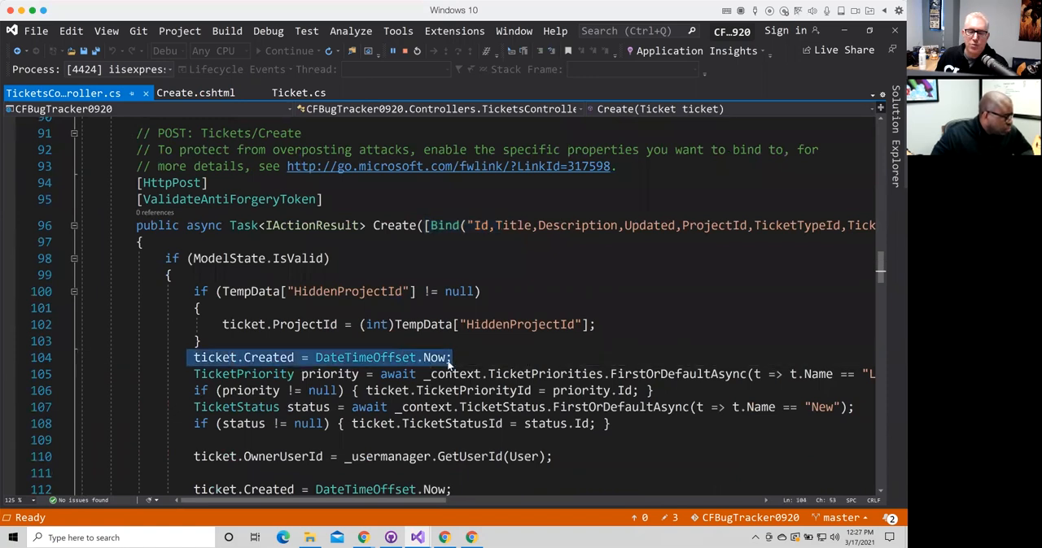
mouse_move(215, 362)
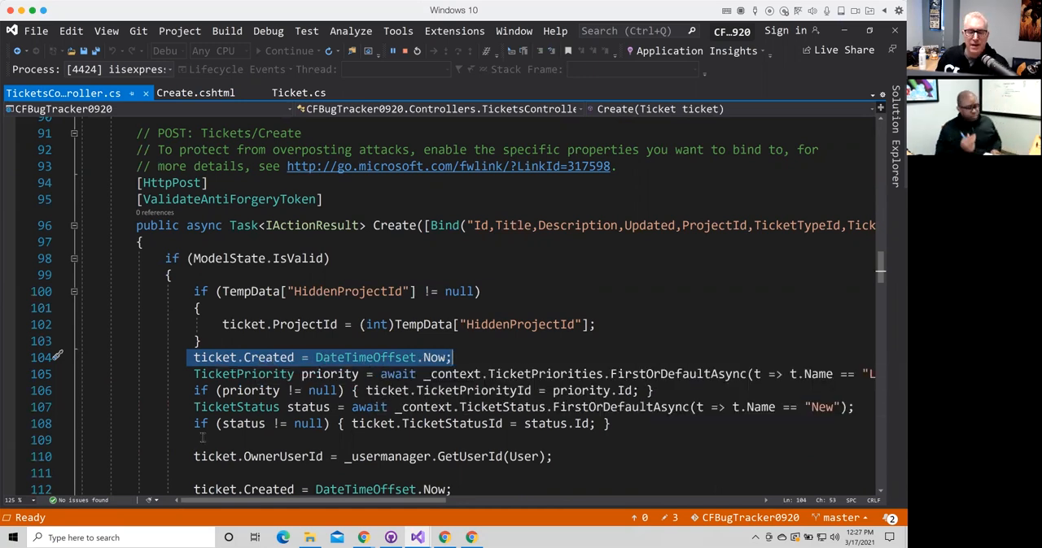
scroll(down, 3)
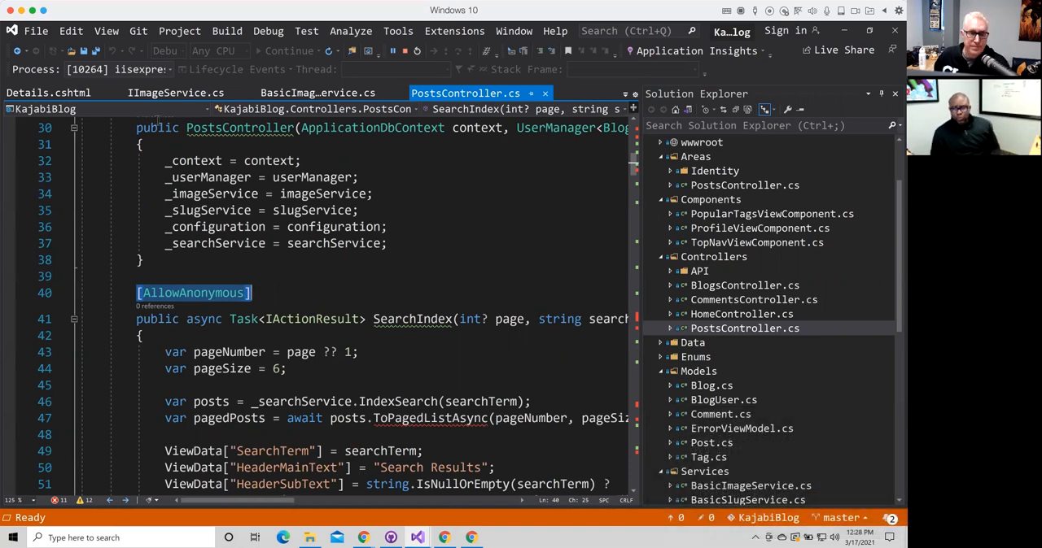
mouse_move(739, 384)
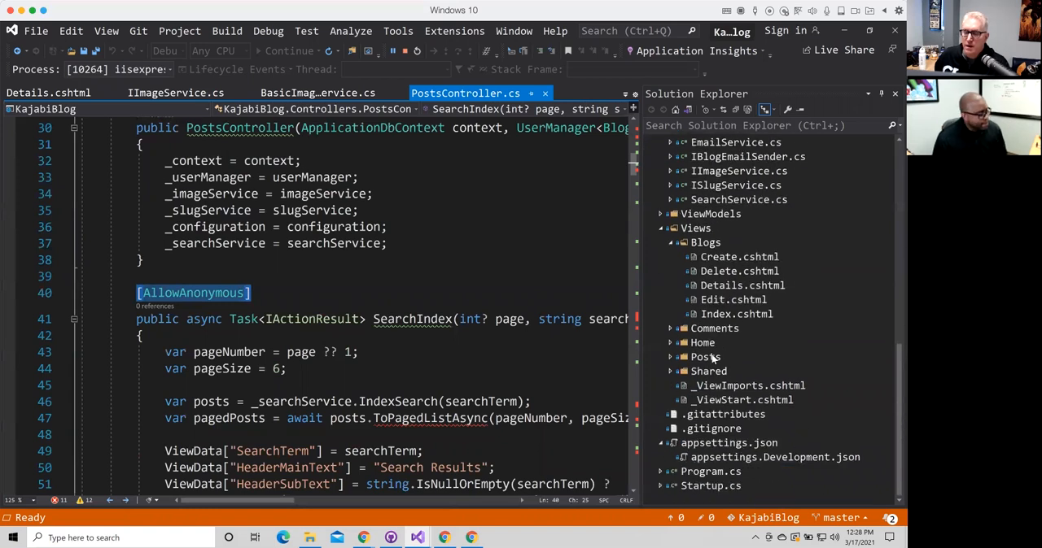
Open Startup.cs at the slugRoute MapControllerRoute block in Configure.
click(710, 485)
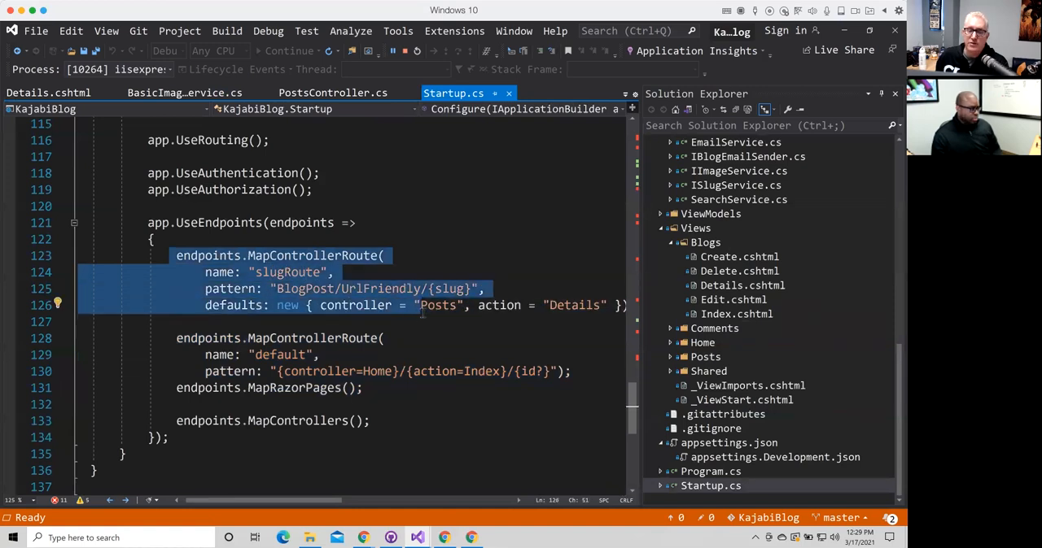
mouse_move(438, 304)
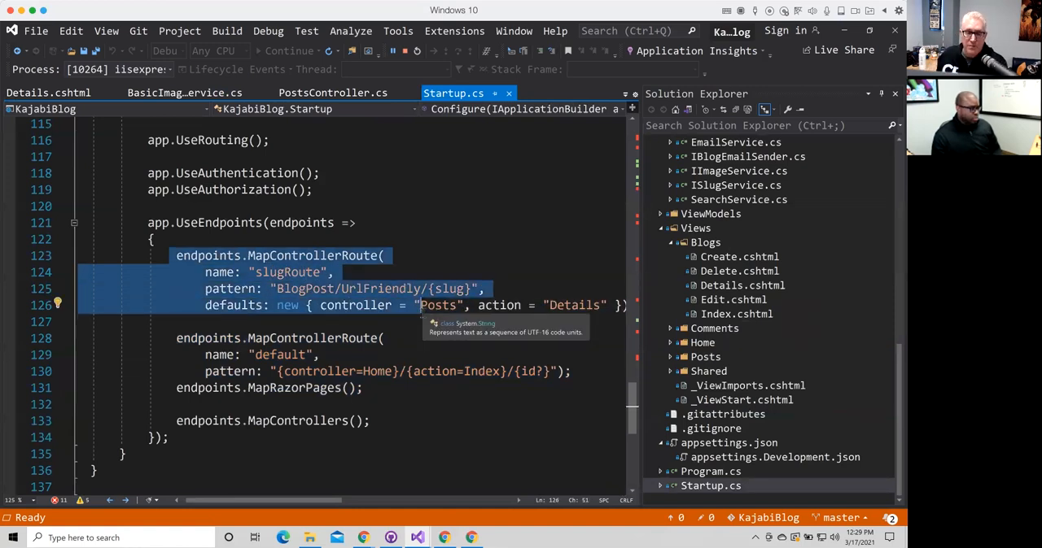
mouse_move(277, 295)
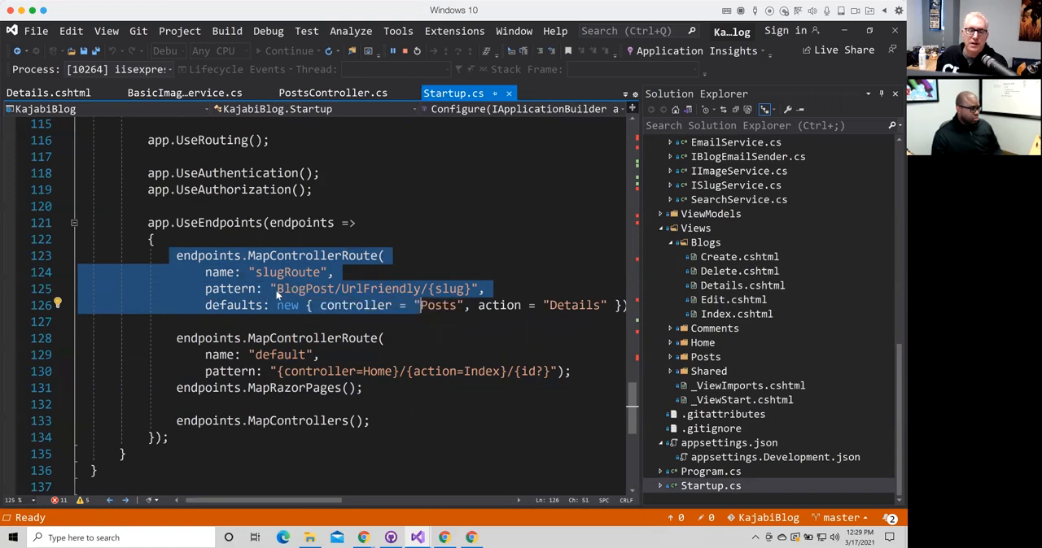
mouse_move(426, 291)
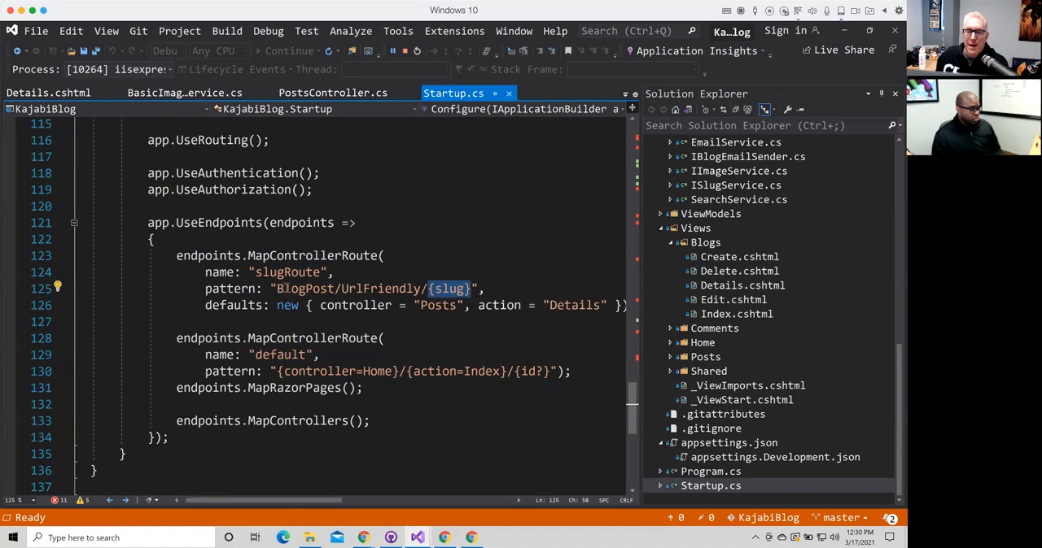
mouse_move(436, 305)
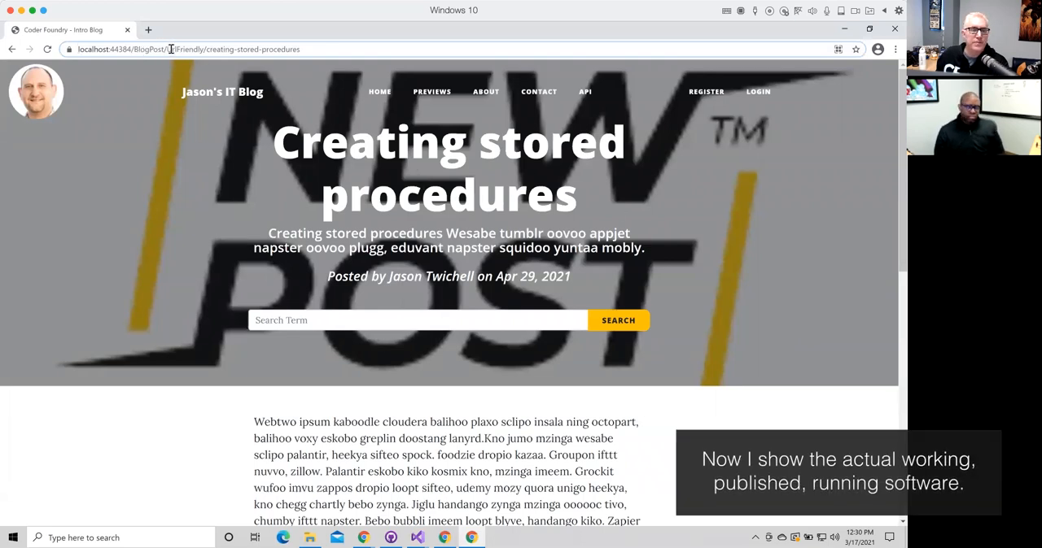
Select the creating-stored-procedures slug in the browser address bar, then return to Visual Studio.
double_click(169, 49)
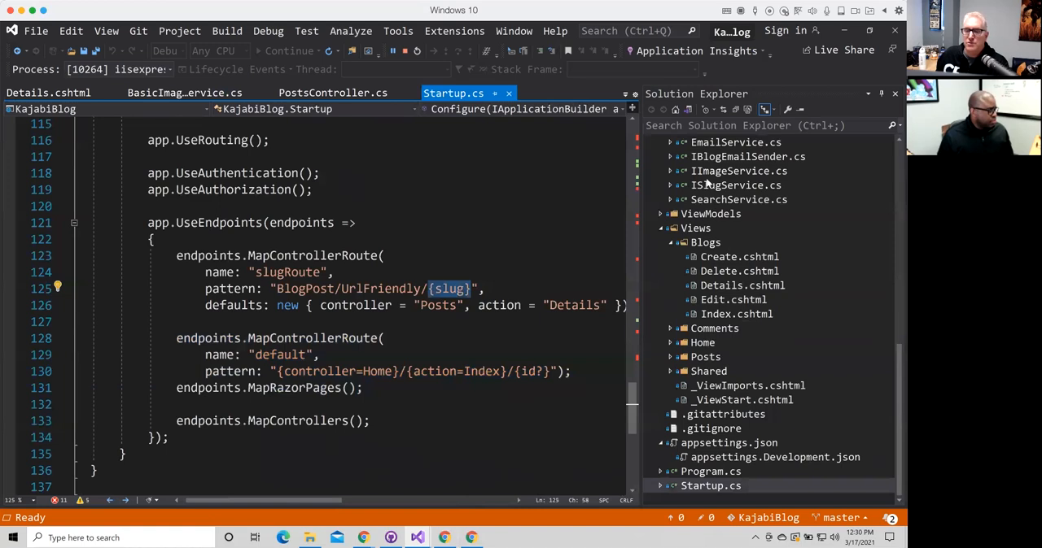
click(47, 91)
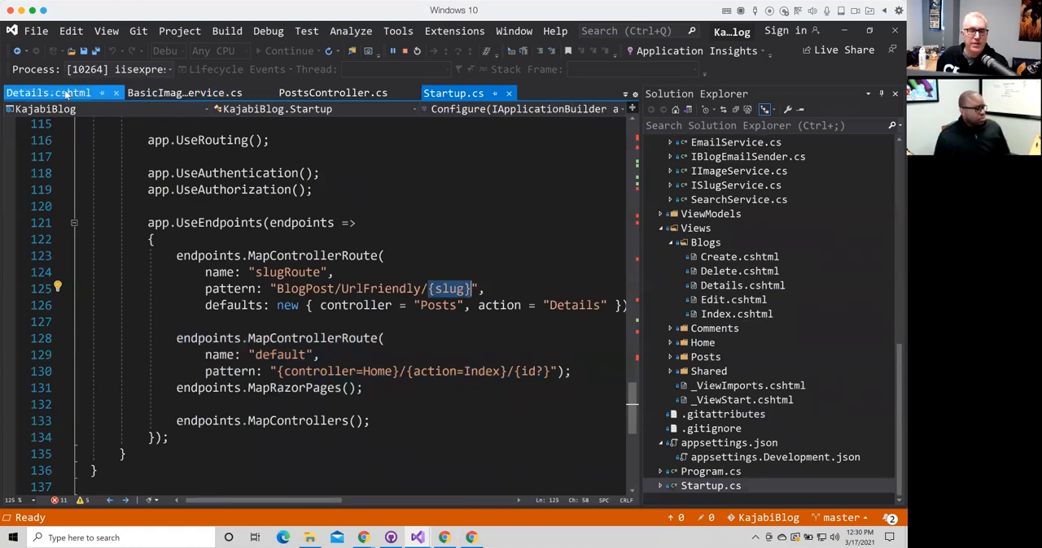
Review PostsController's [AllowAnonymous] actions down to Details(string slug), then return to Startup.cs.
click(332, 93)
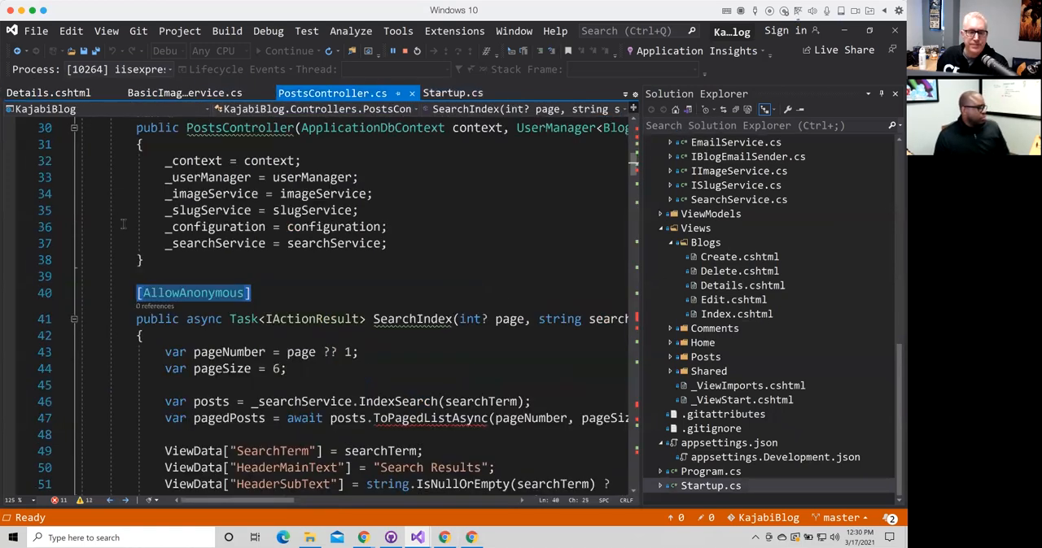
mouse_move(318, 319)
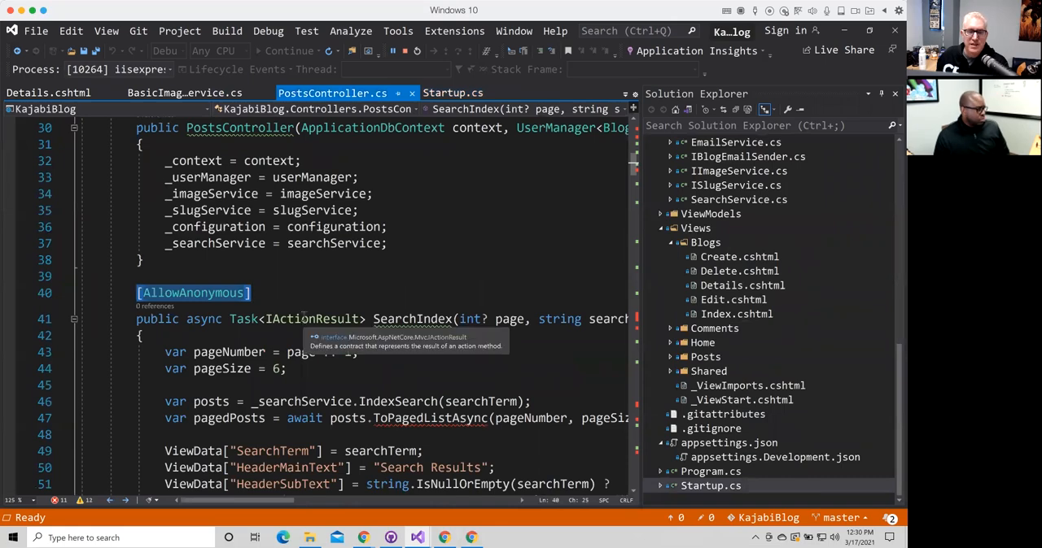
scroll(down, 3)
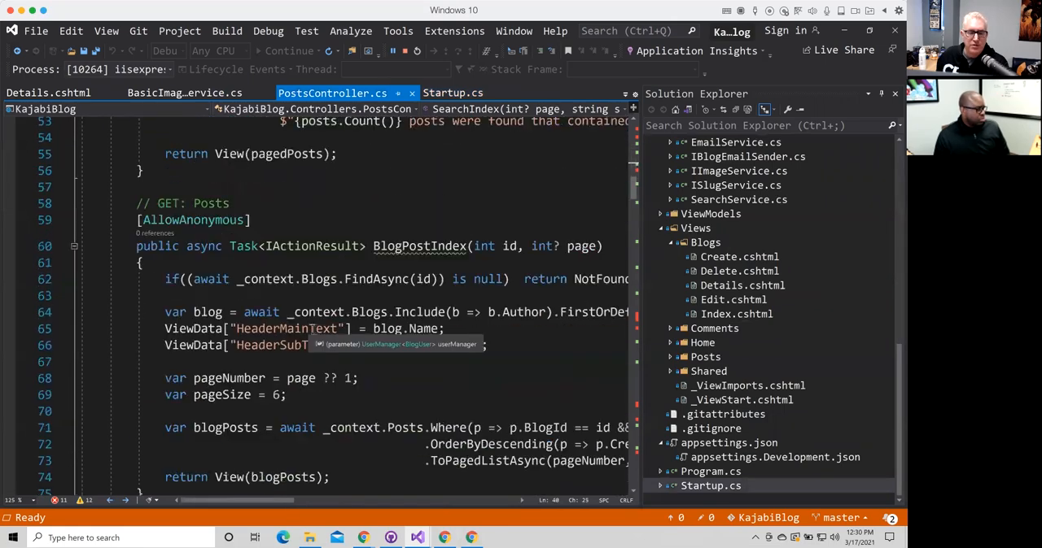
scroll(down, 3)
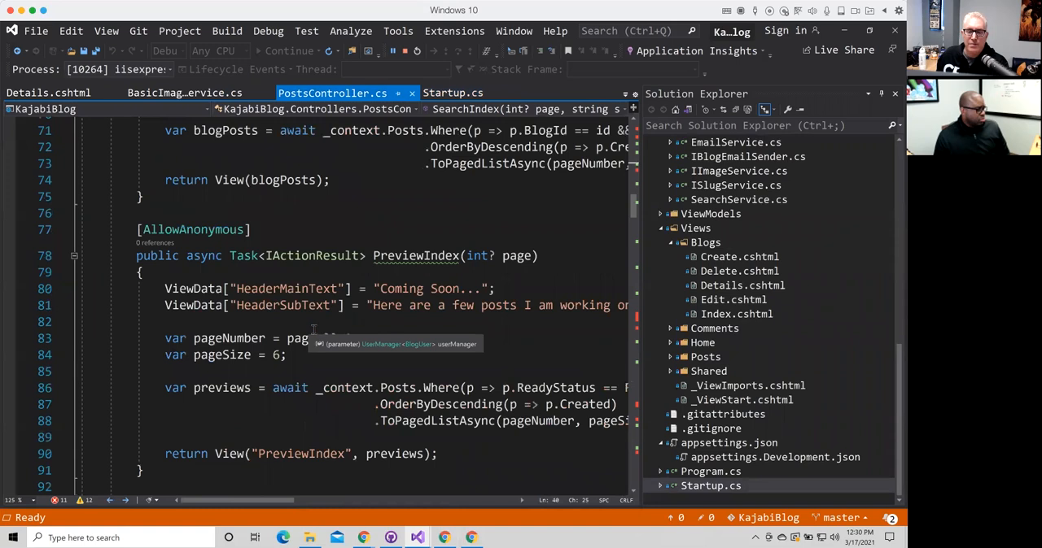
scroll(down, 3)
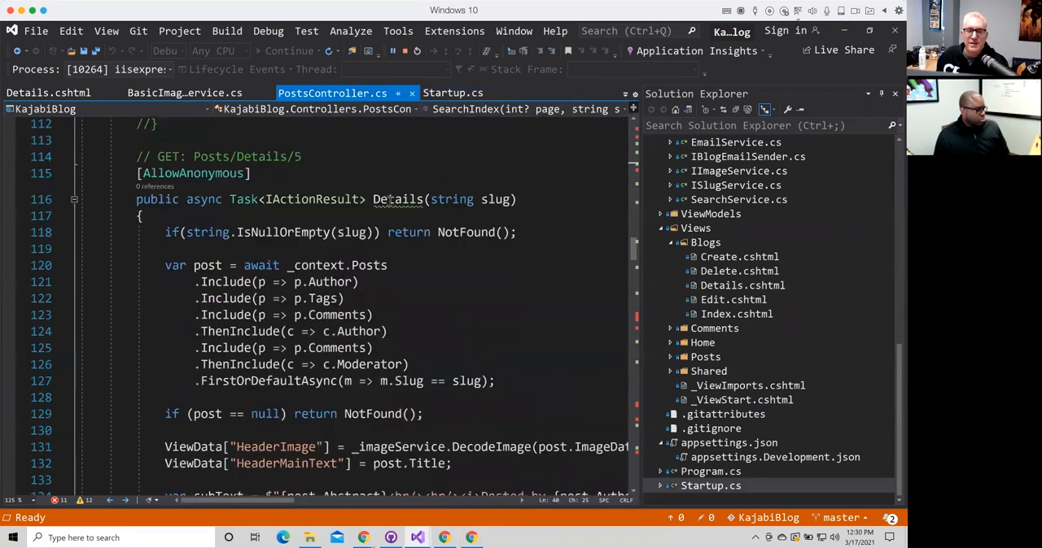
mouse_move(453, 199)
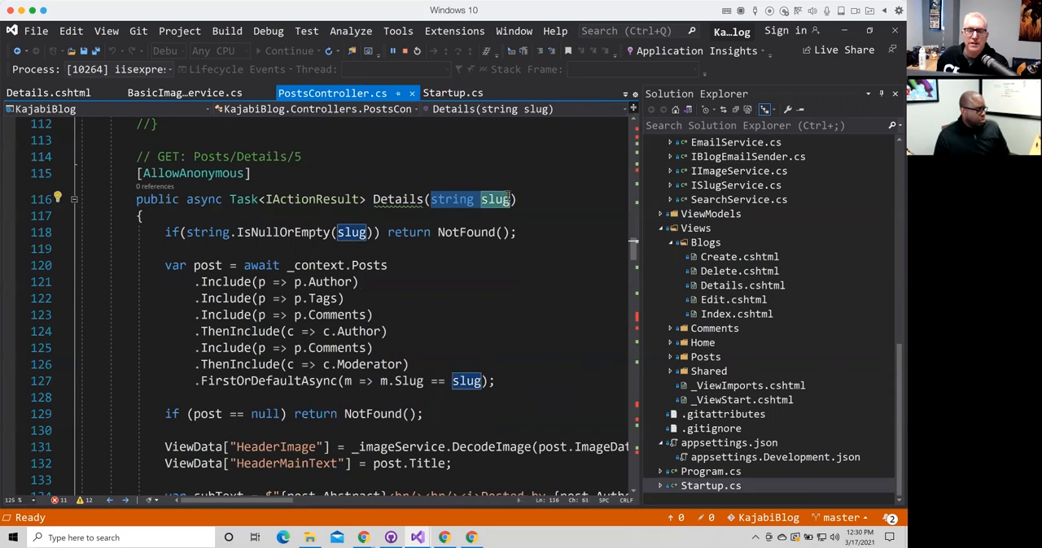
click(453, 93)
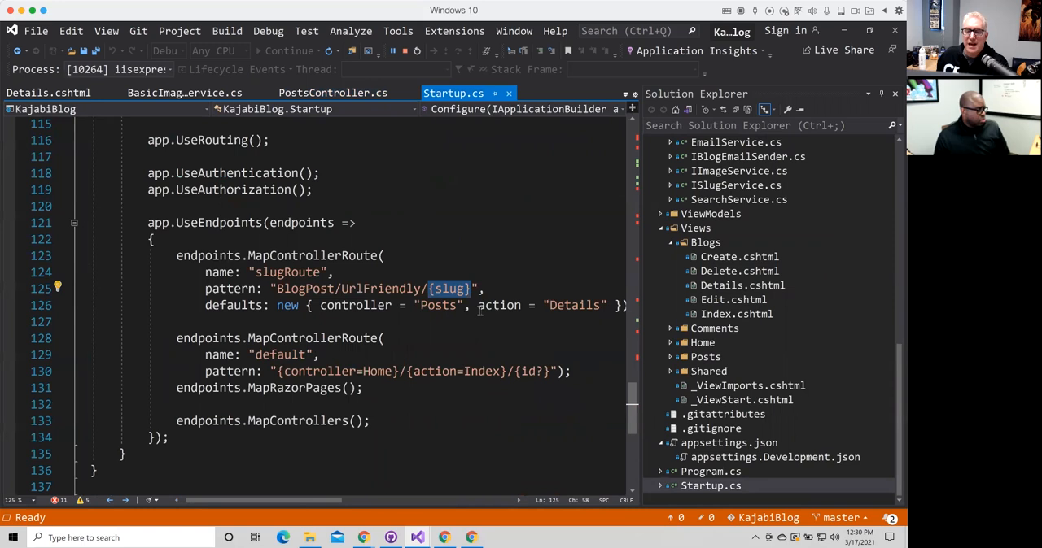
Return to PostsController.cs at the slug-based Details action.
click(332, 91)
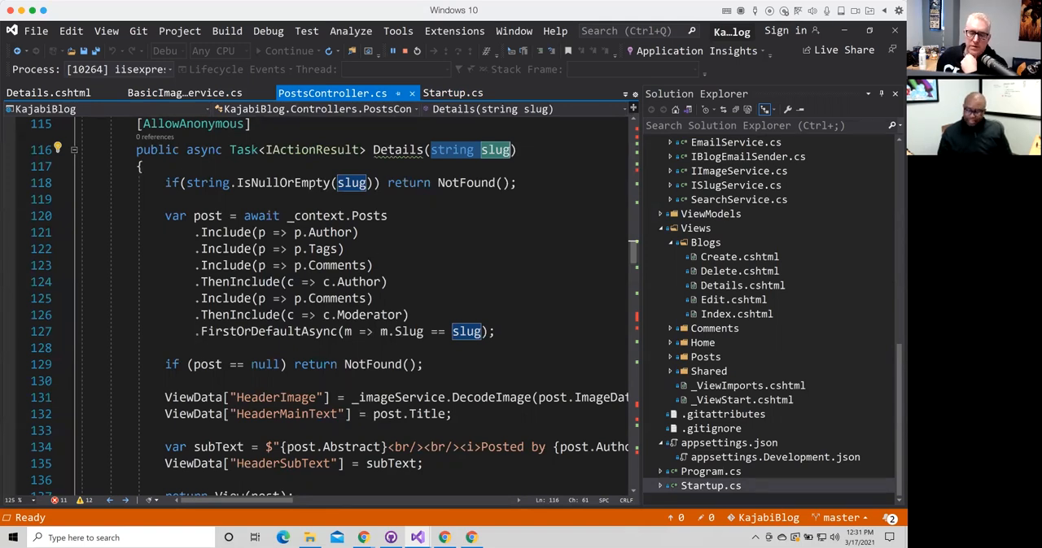
mouse_move(417, 537)
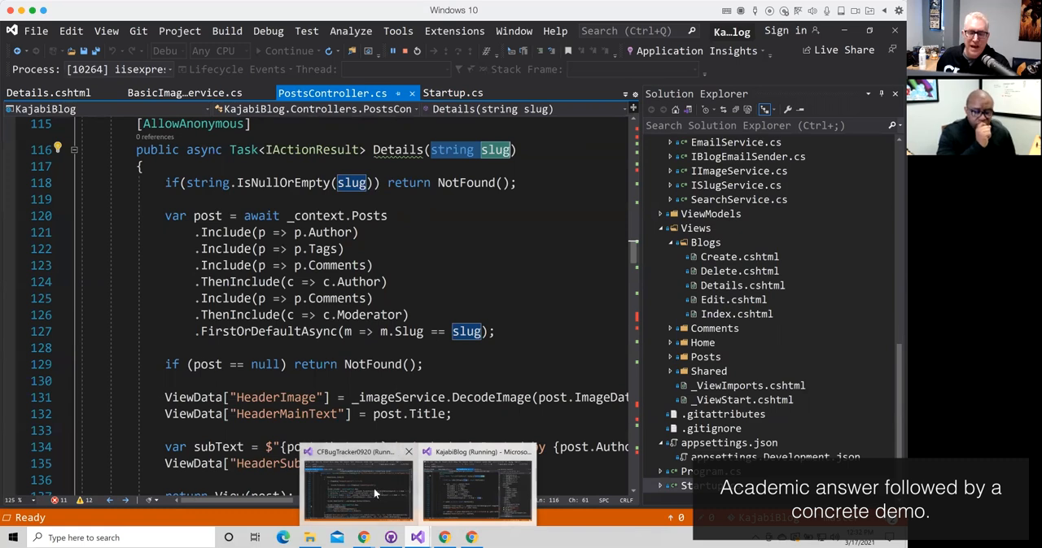
Switch to the CFBugTracker0920 Visual Studio instance showing TicketsController's Create action.
click(358, 492)
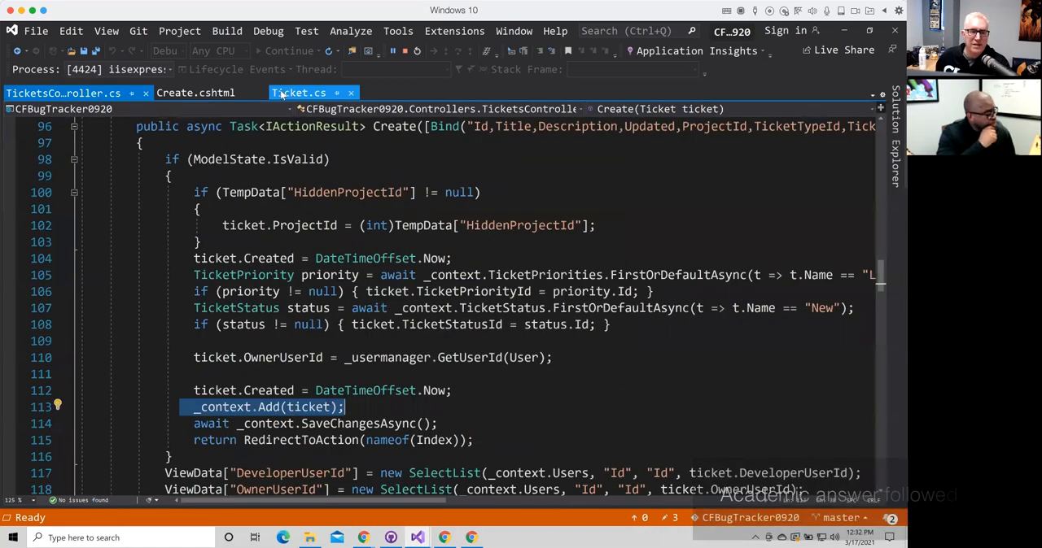
click(300, 93)
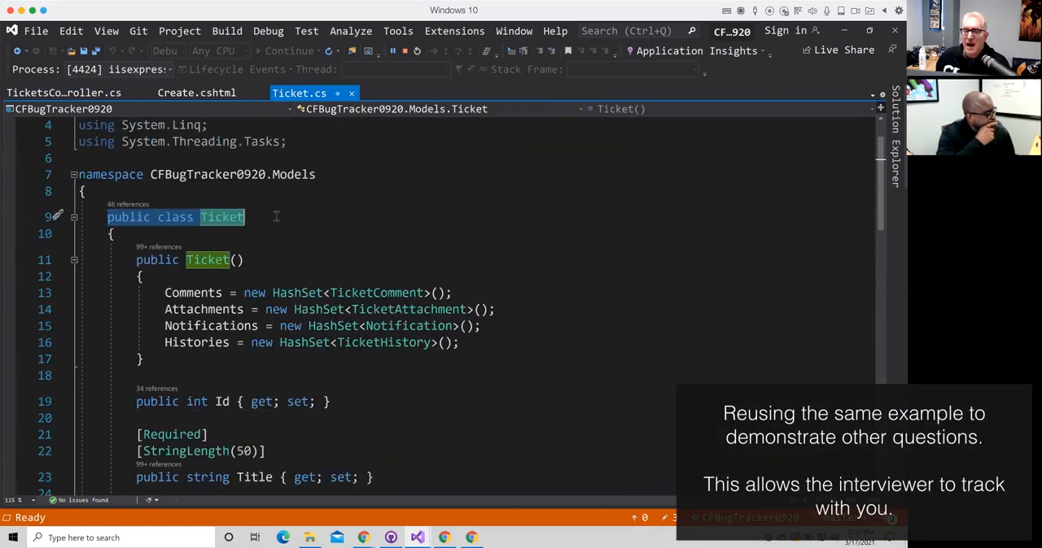
scroll(down, 3)
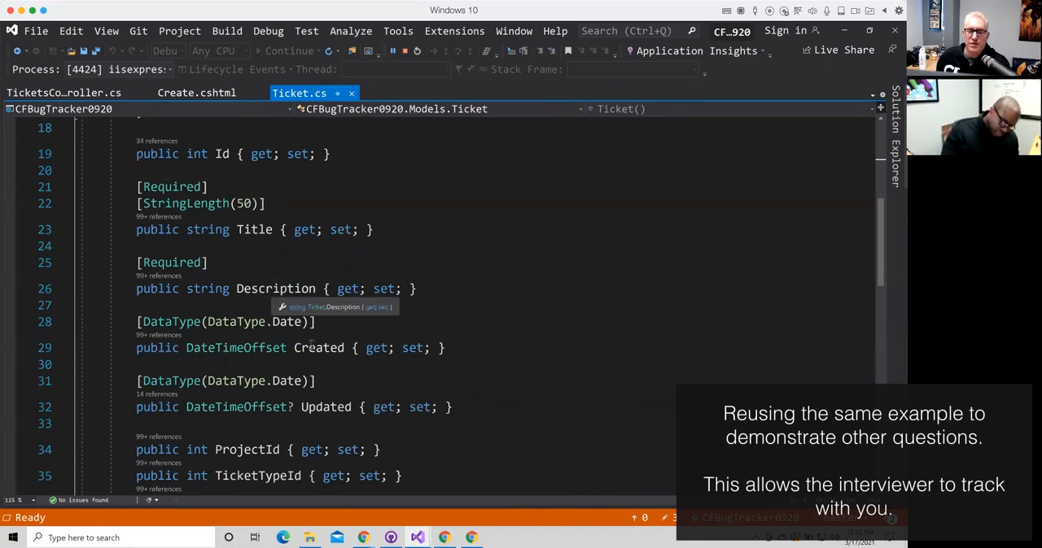
mouse_move(326, 407)
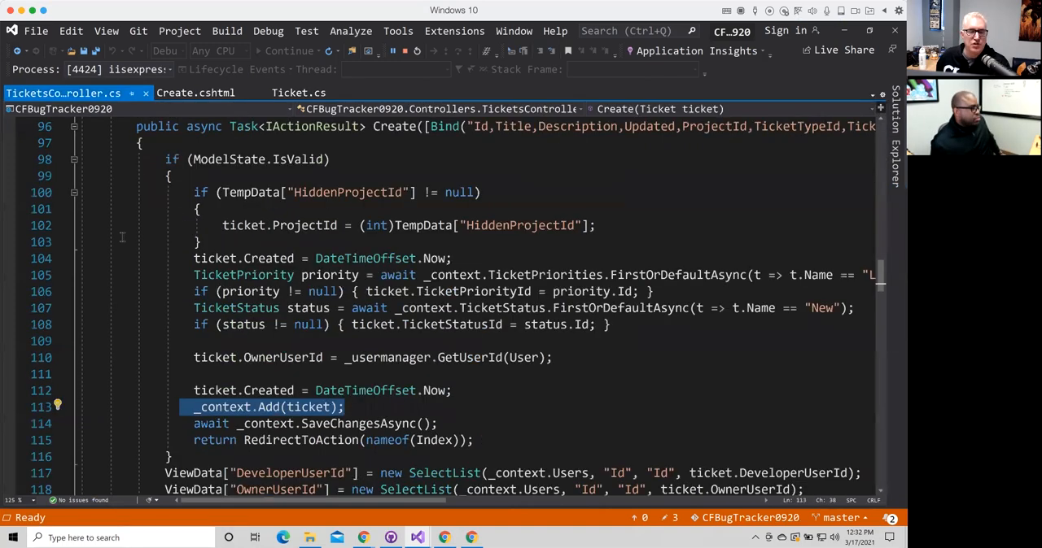
Scroll TicketsController.cs down to the Edit(int? id) action's FindAsync lookup.
scroll(down, 3)
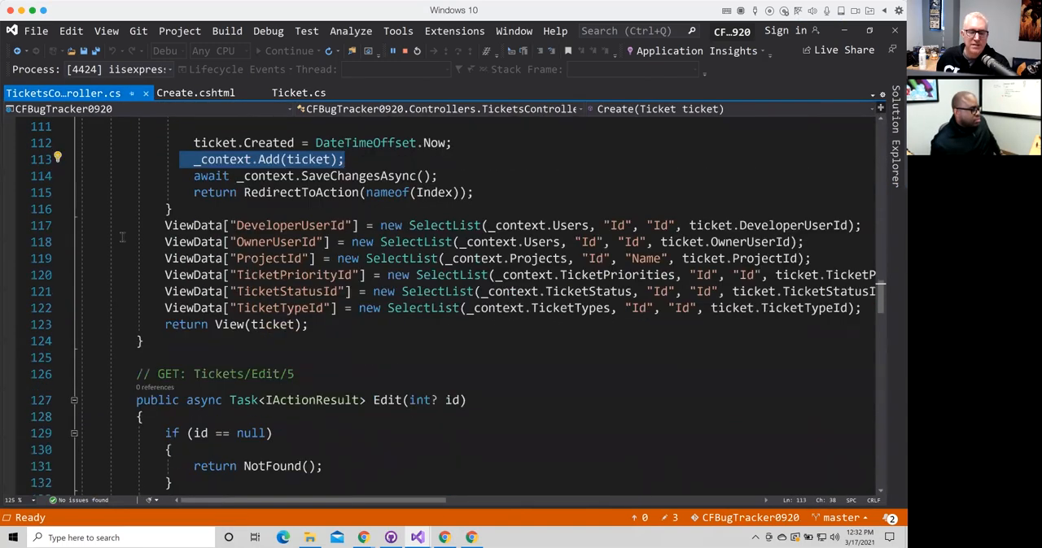
scroll(down, 3)
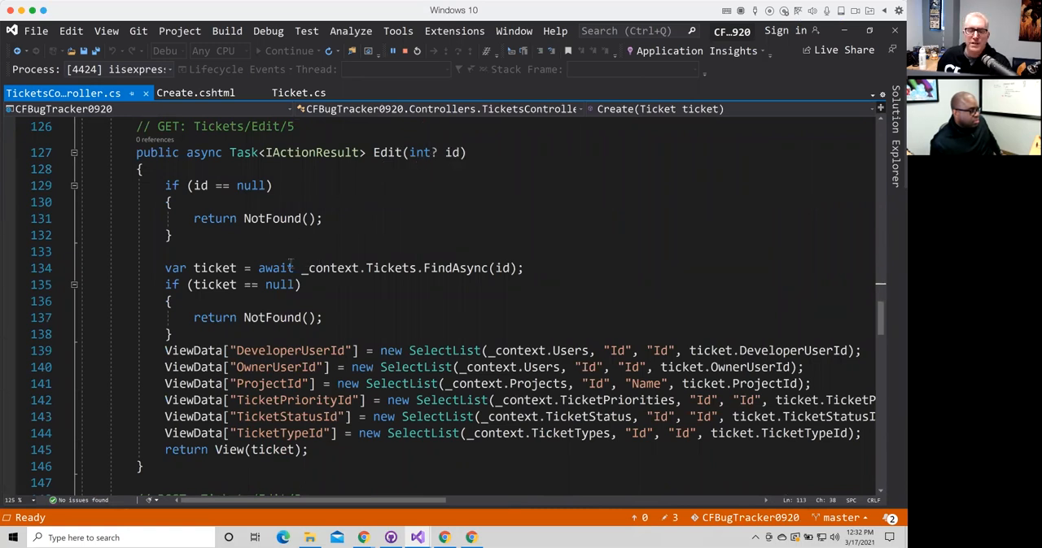
mouse_move(465, 267)
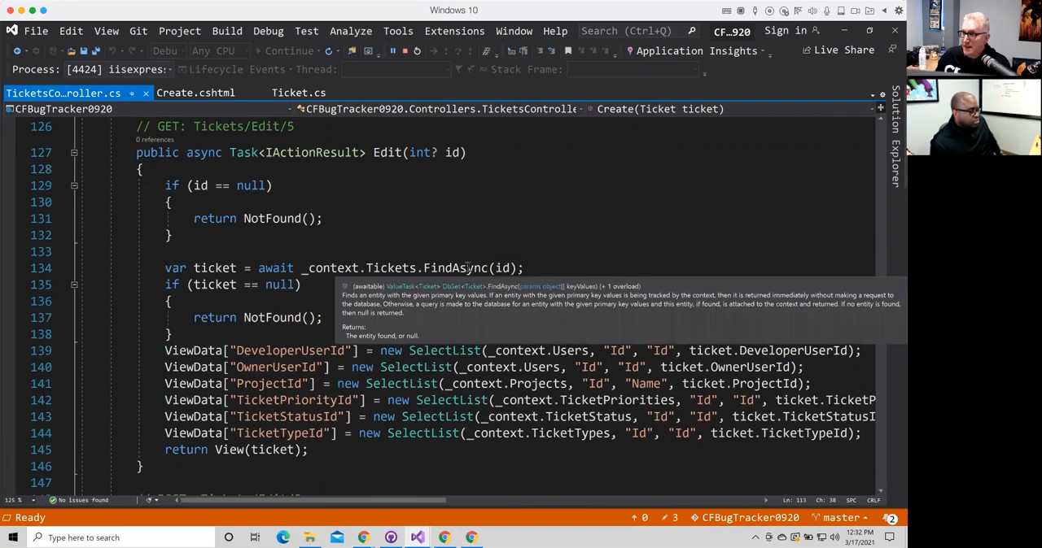
mouse_move(362, 242)
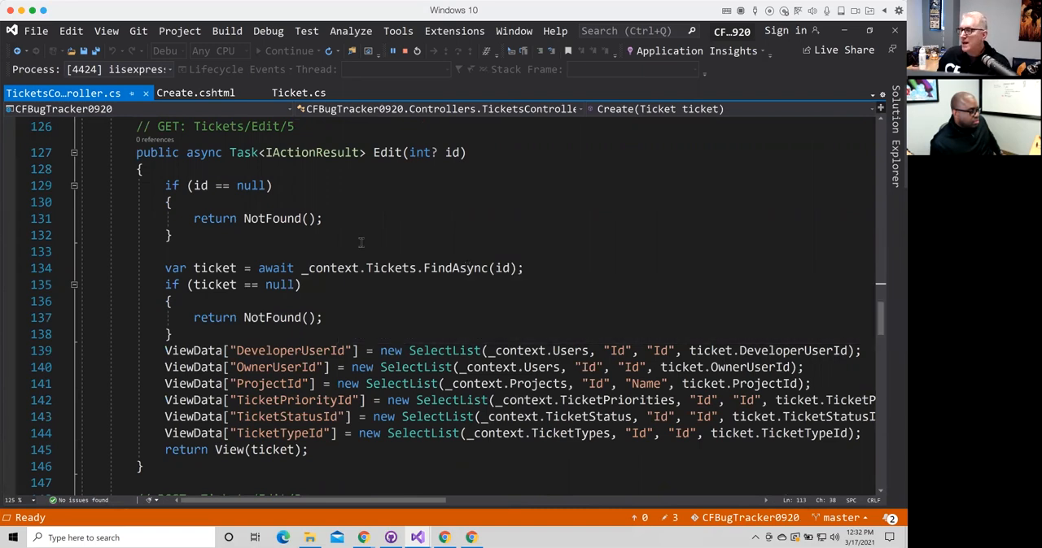
mouse_move(215, 283)
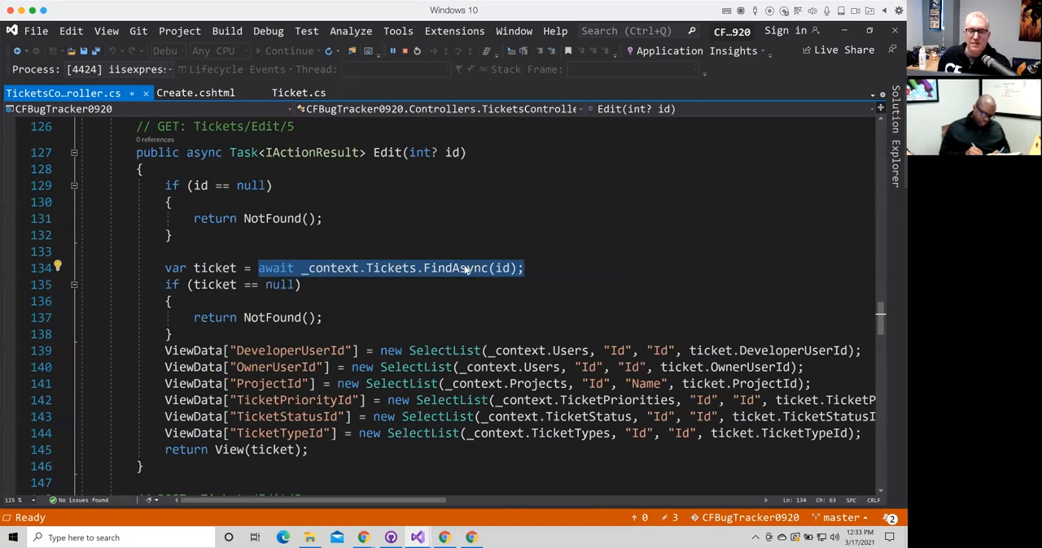
mouse_move(199, 284)
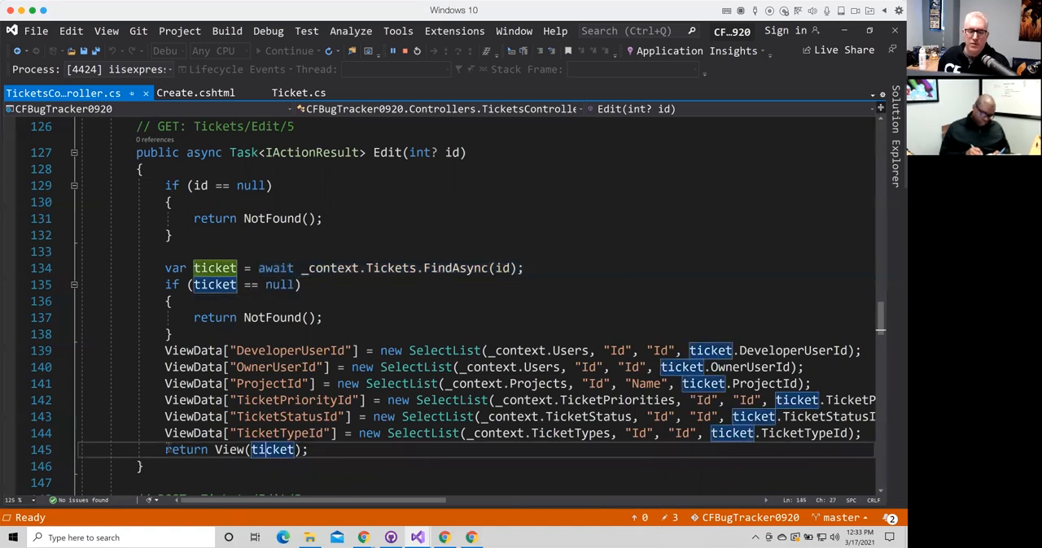
mouse_move(274, 450)
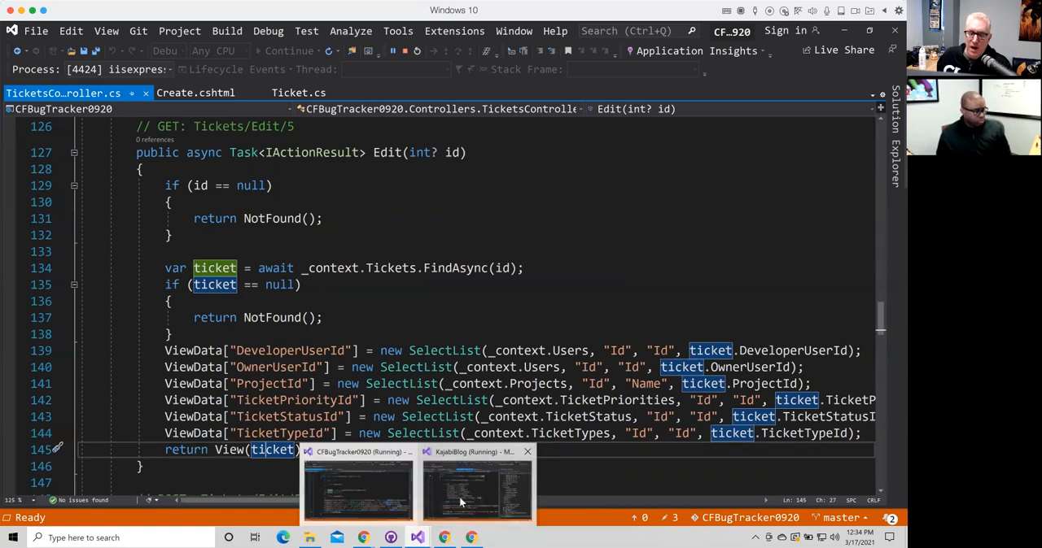
Switch back to the KajabiBlog Visual Studio instance at PostsController's Details action.
click(475, 488)
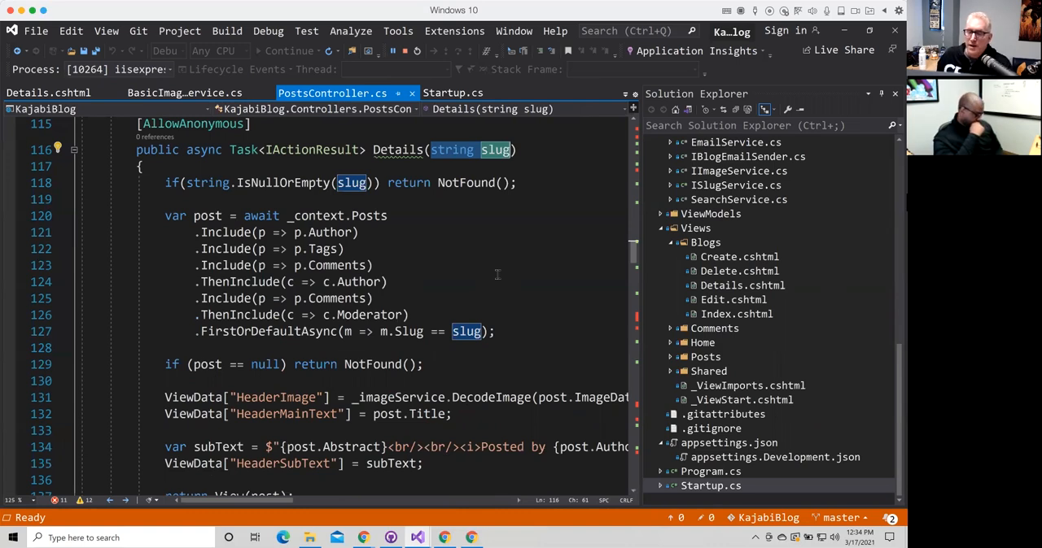
mouse_move(817, 293)
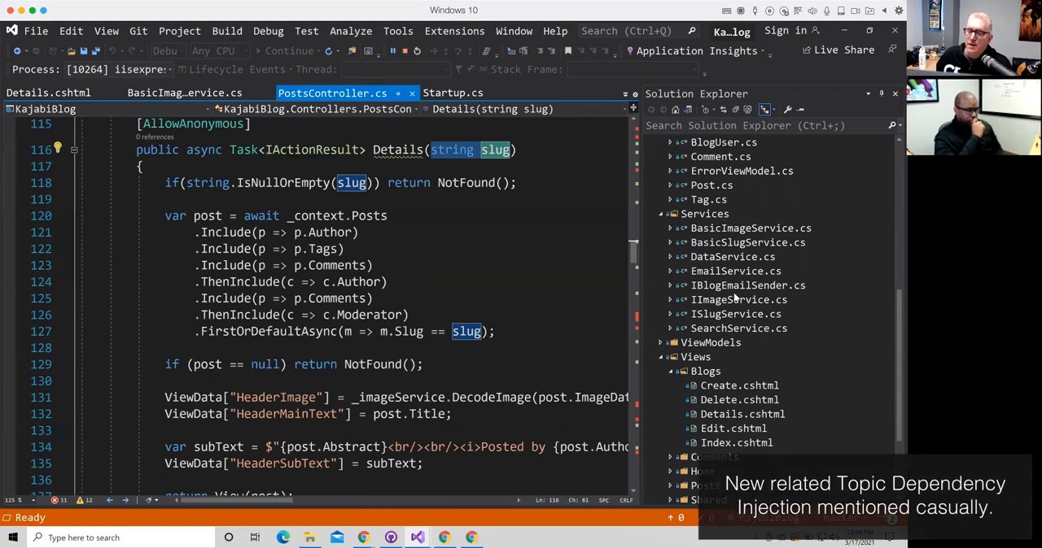
Open IImageService.cs from the Services folder in Solution Explorer.
click(736, 299)
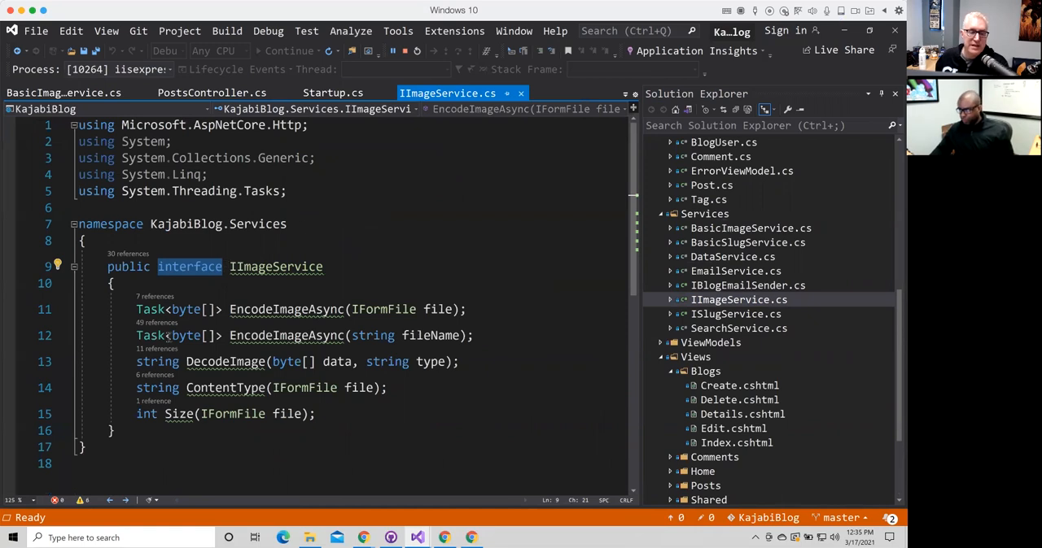
mouse_move(415, 310)
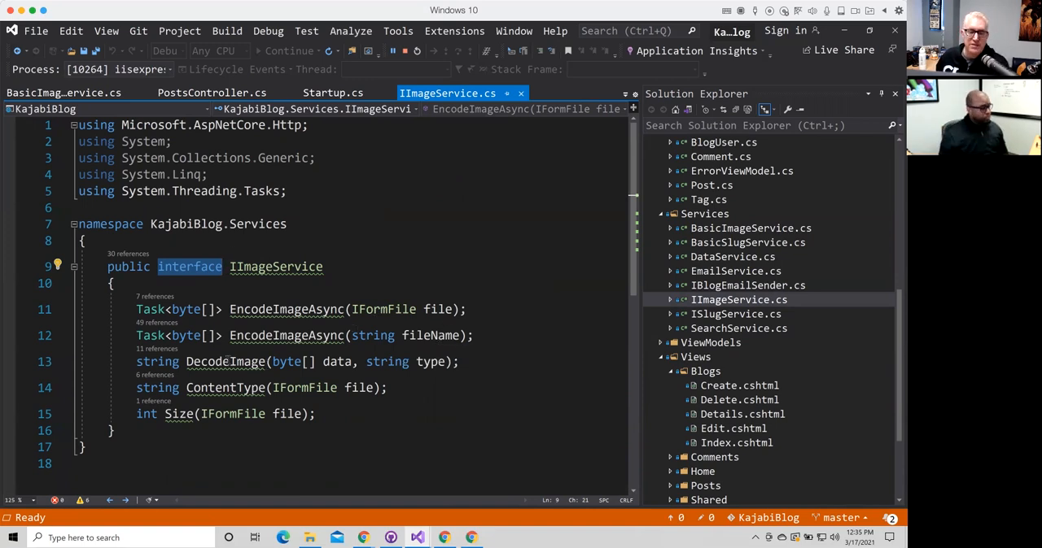
mouse_move(287, 361)
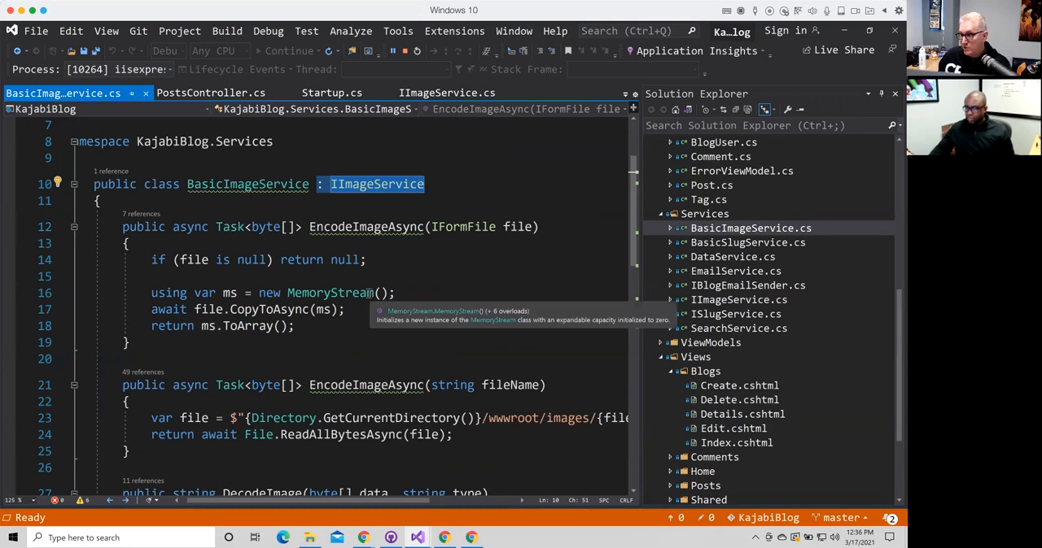
mouse_move(210, 91)
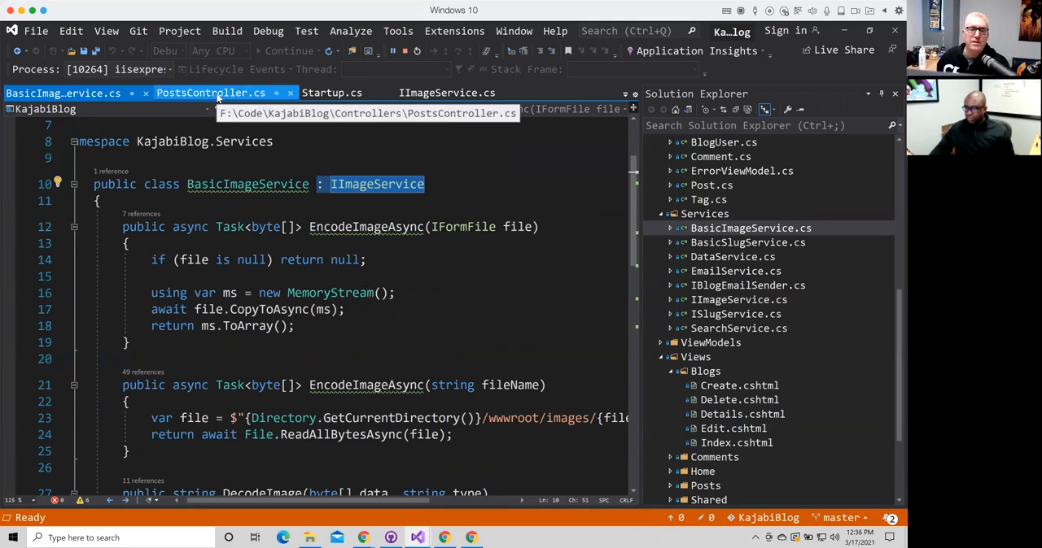
Show PostsController's injected _imageService field and its assignment in the constructor.
click(216, 93)
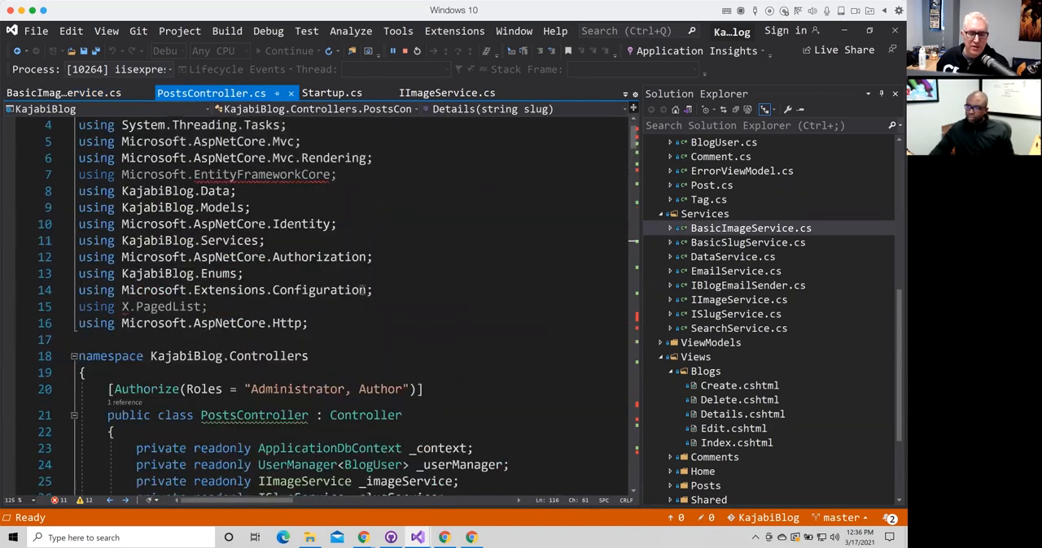
scroll(down, 3)
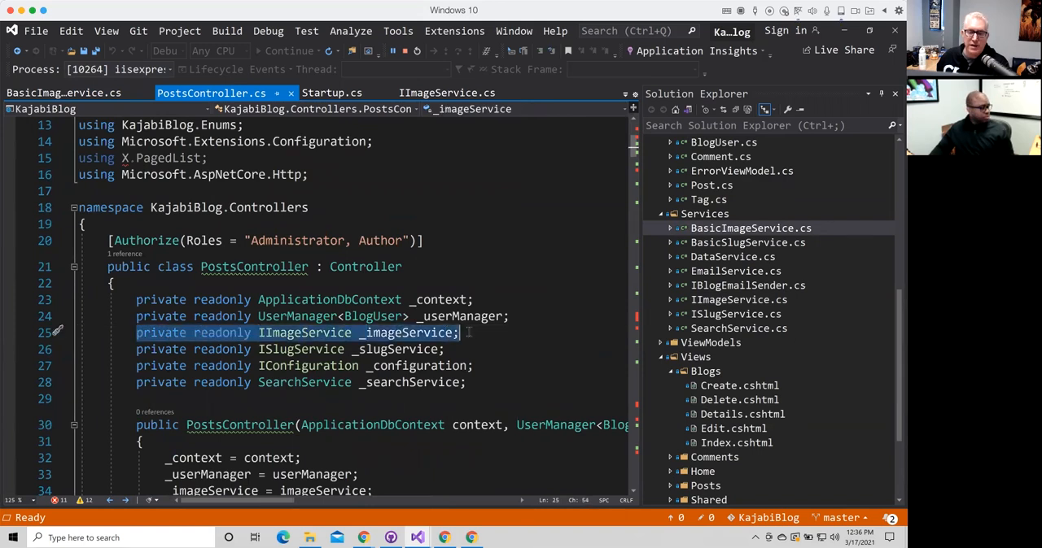
mouse_move(421, 341)
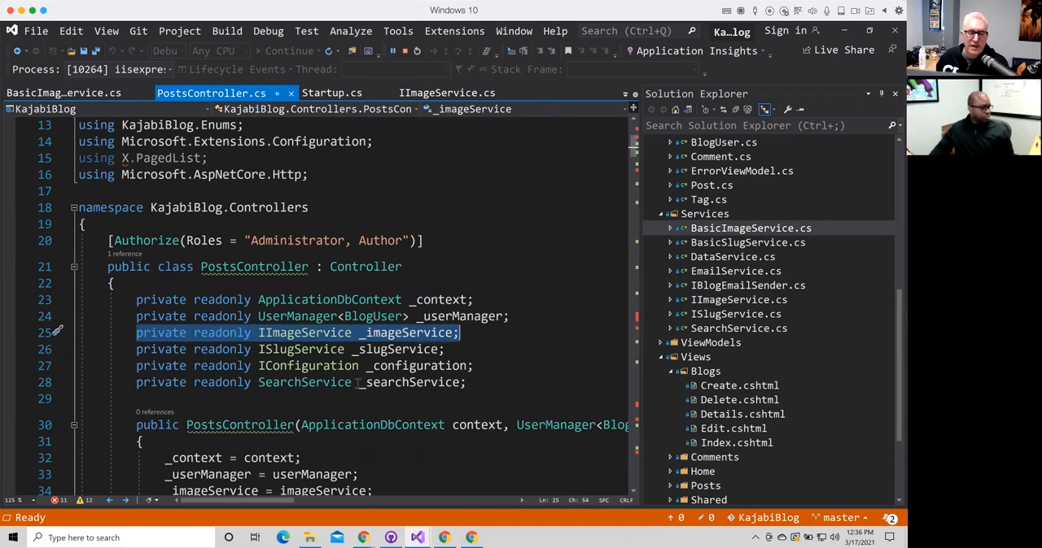
scroll(down, 3)
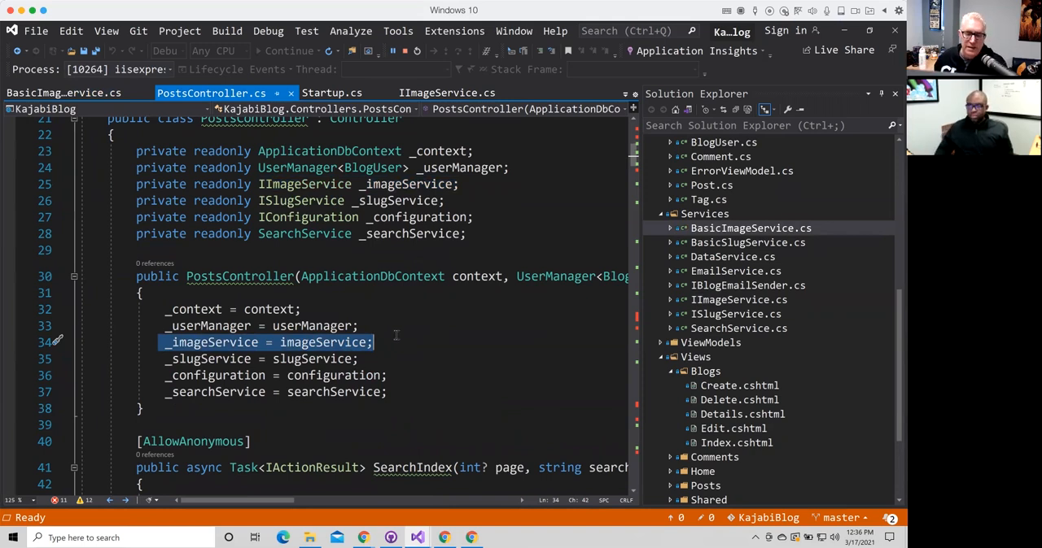
Scroll through PostsController's Edit actions to the slug-based Details action.
scroll(down, 3)
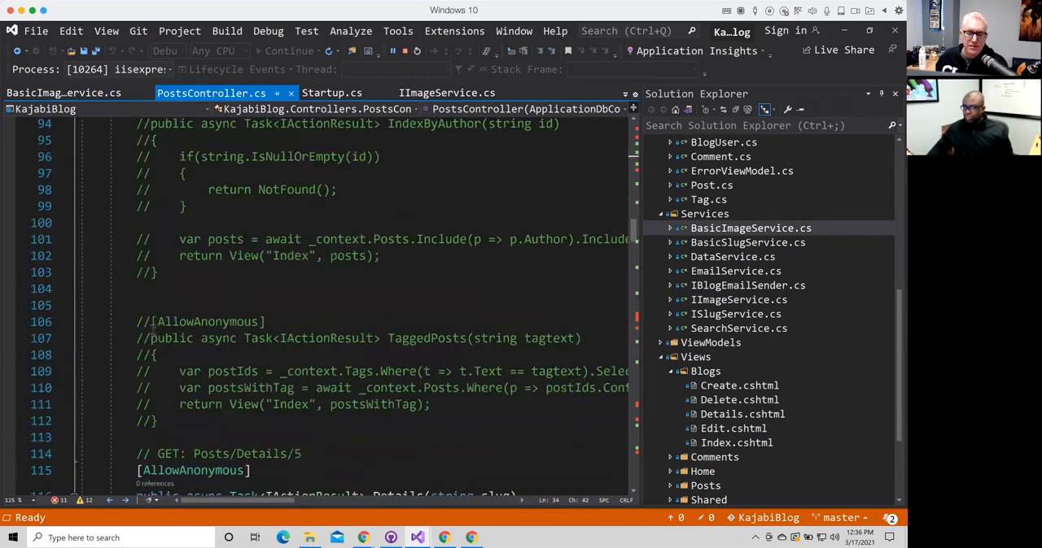
scroll(down, 3)
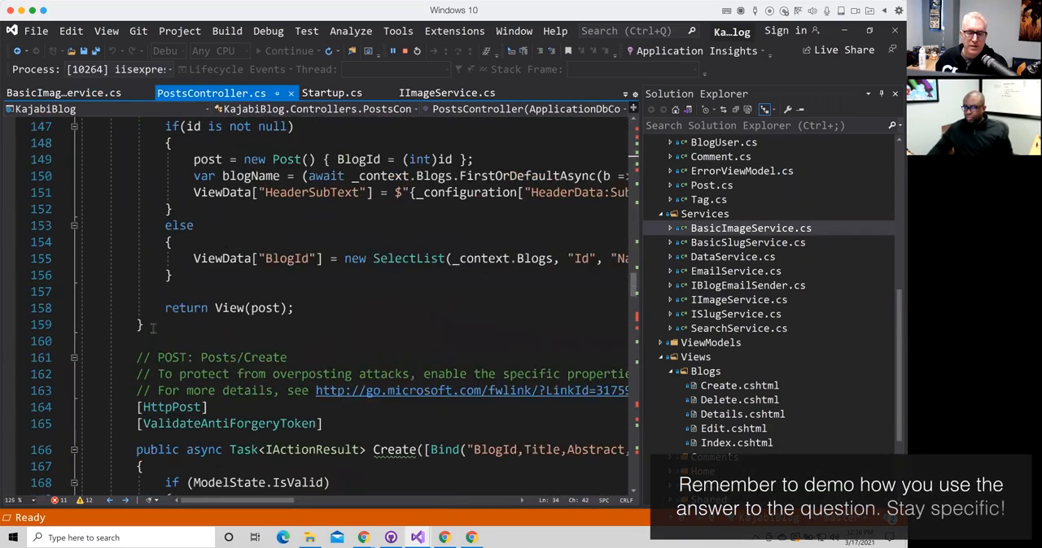
scroll(down, 3)
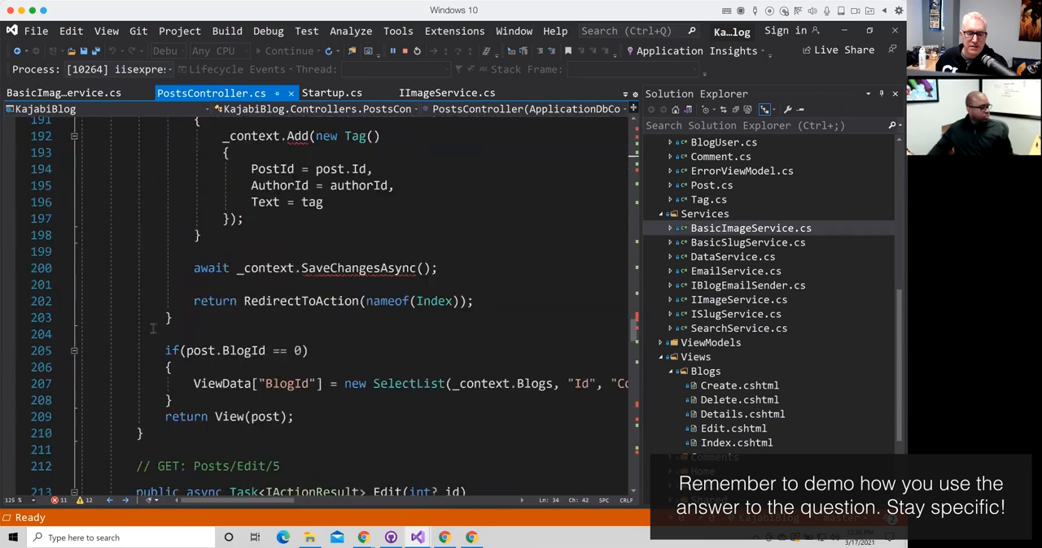
scroll(down, 3)
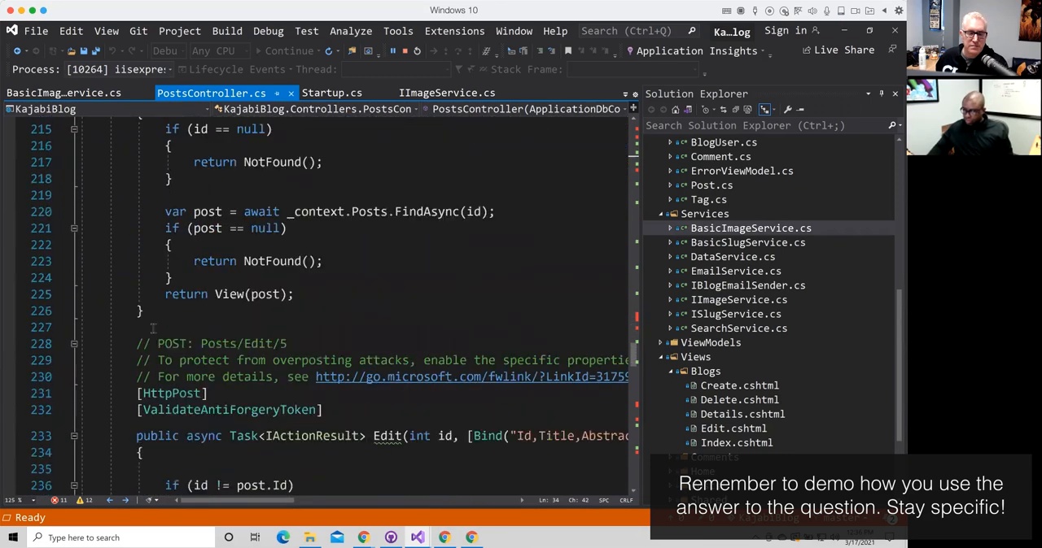
scroll(down, 3)
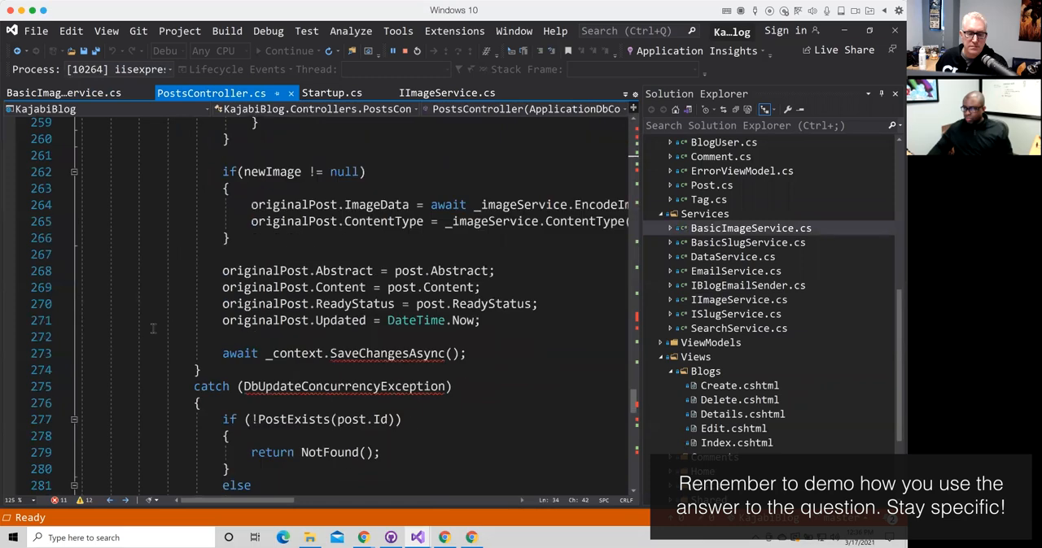
scroll(down, 3)
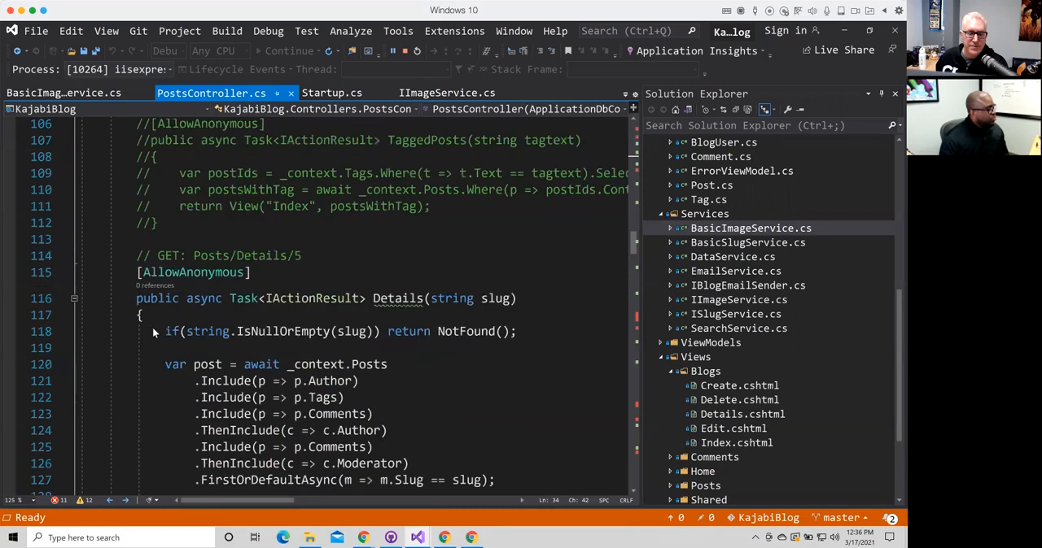
Highlight the _imageService.DecodeImage(post.ImageData, post.ContentType) call in Details.
scroll(down, 3)
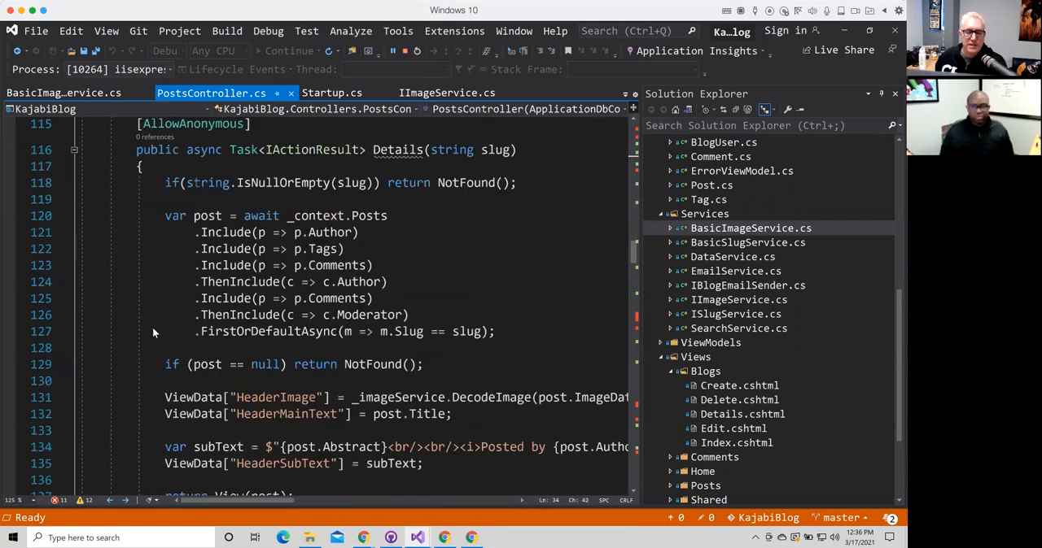
scroll(down, 3)
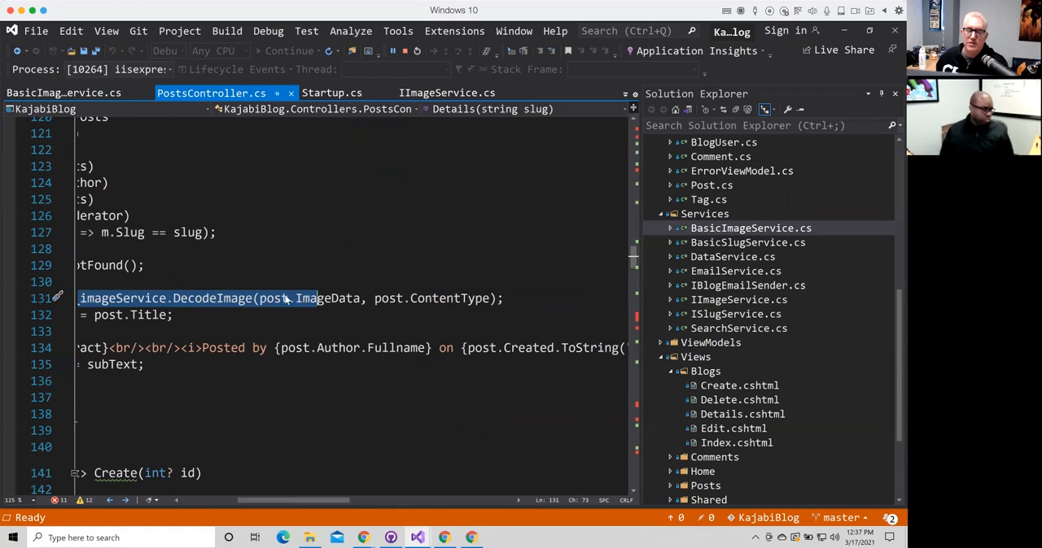
mouse_move(277, 301)
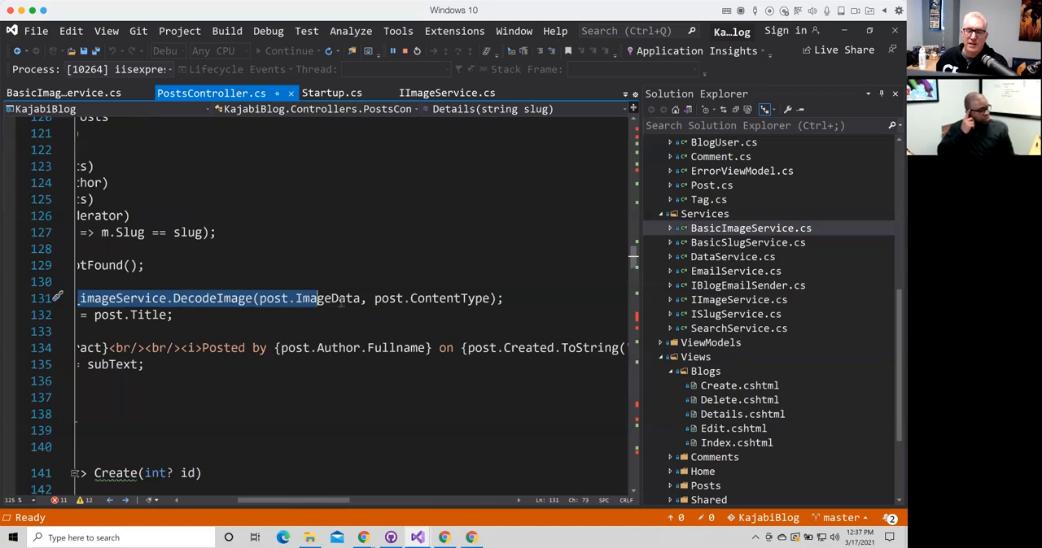
mouse_move(307, 506)
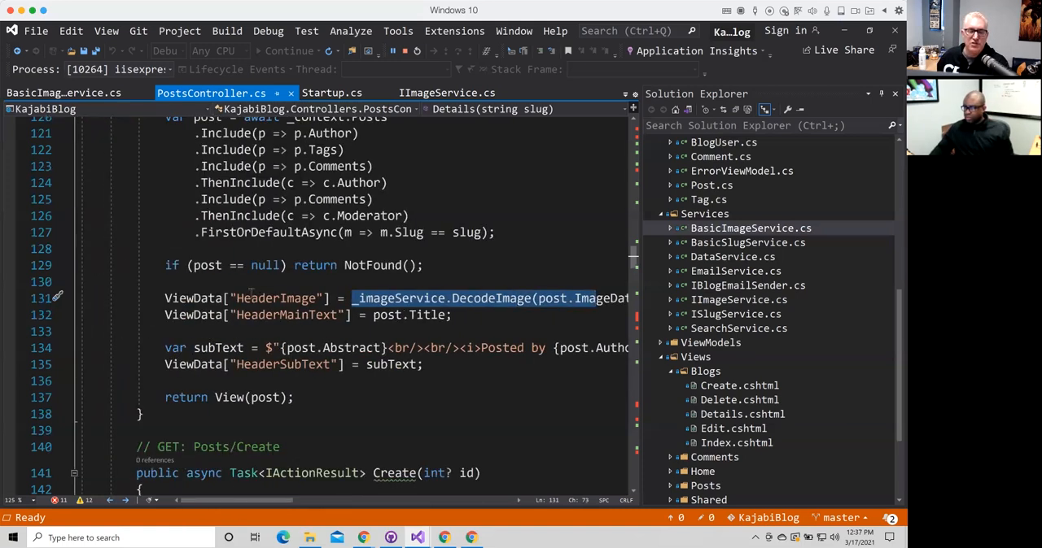
click(446, 93)
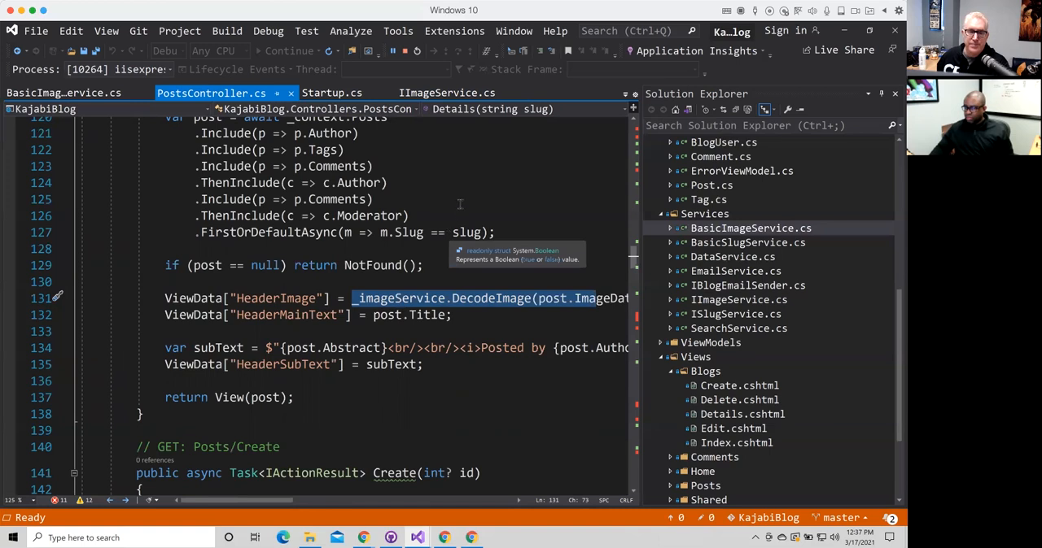
click(446, 93)
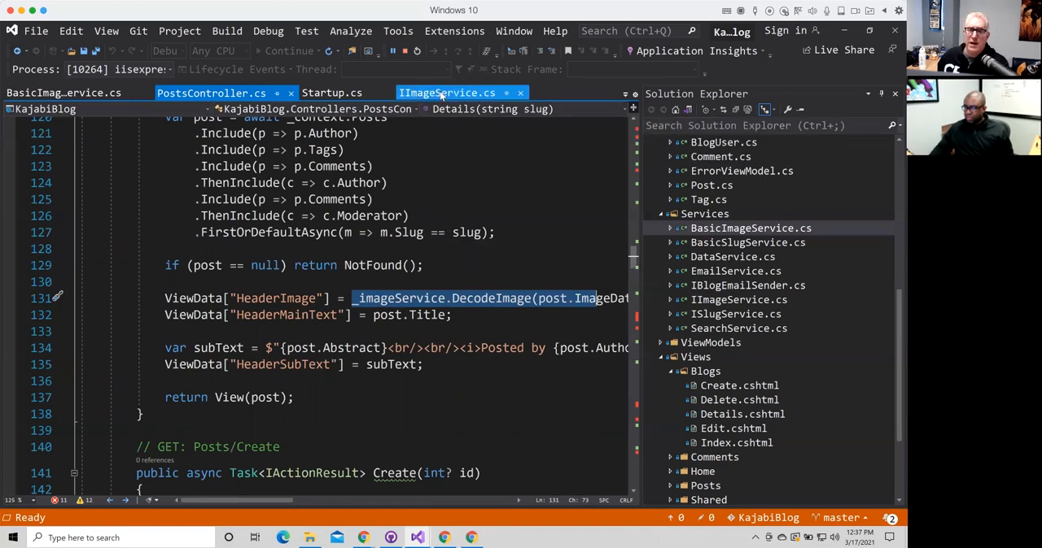
Show IImageService, then BasicImageService's DecodeImage returning a base64 data-image string.
click(448, 93)
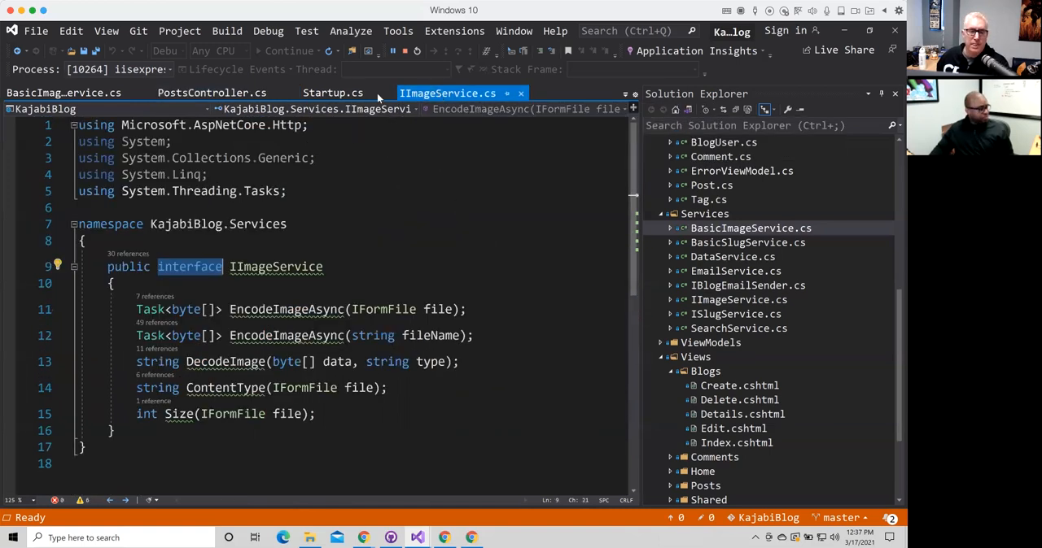
click(62, 91)
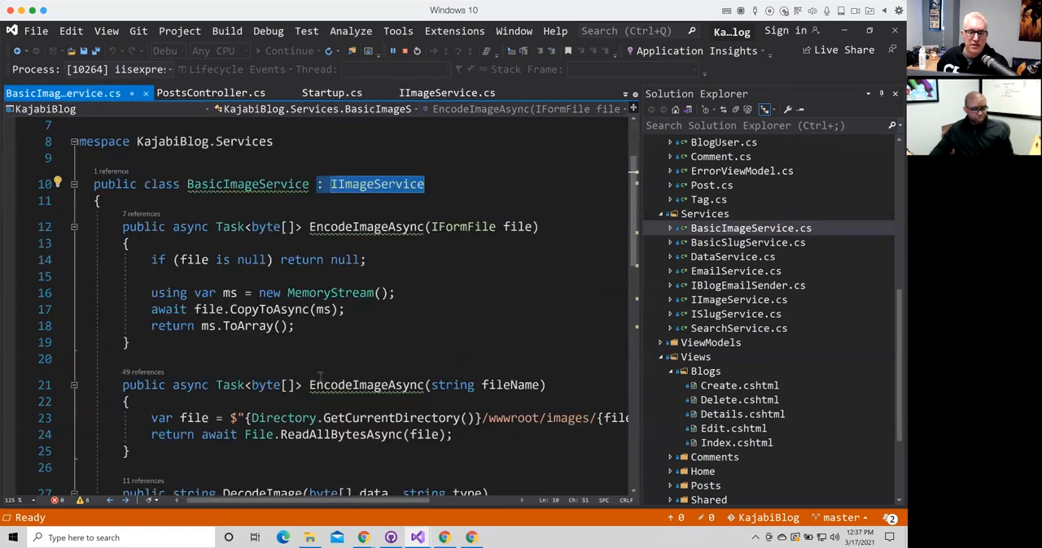
scroll(down, 3)
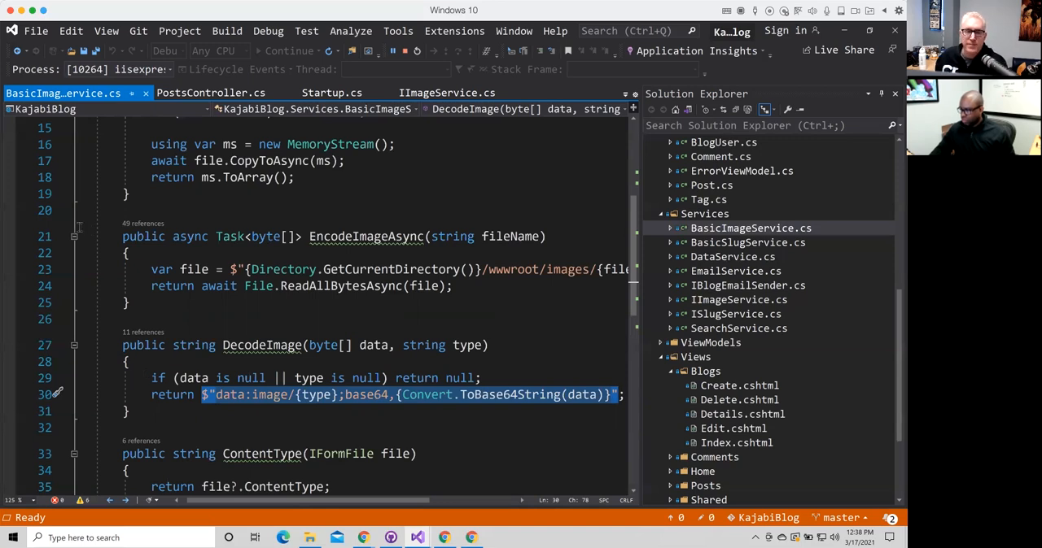
Show [Authorize(Roles = "Administrator, Author")] on PostsController and [AllowAnonymous] above SearchIndex.
click(212, 91)
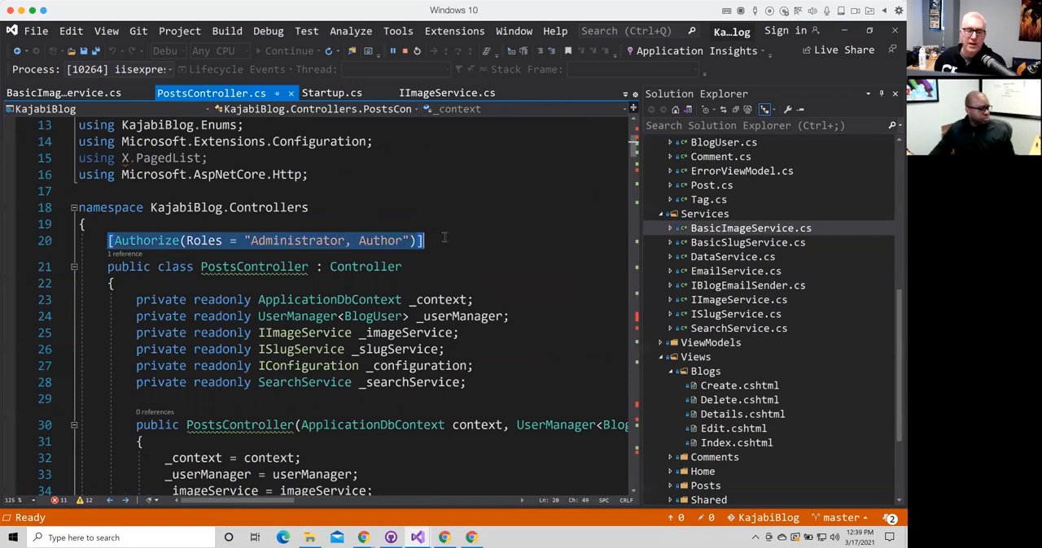
mouse_move(293, 241)
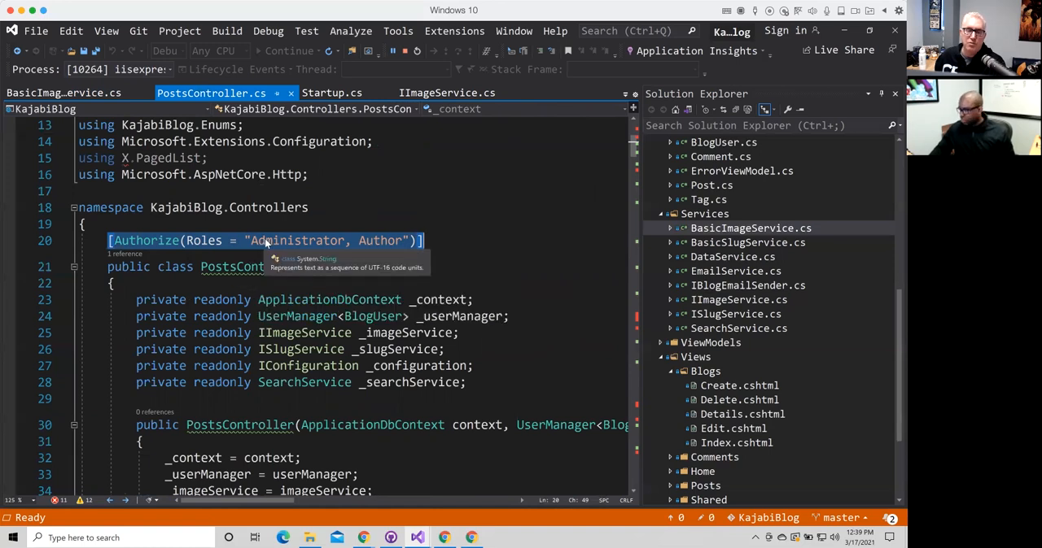
mouse_move(176, 256)
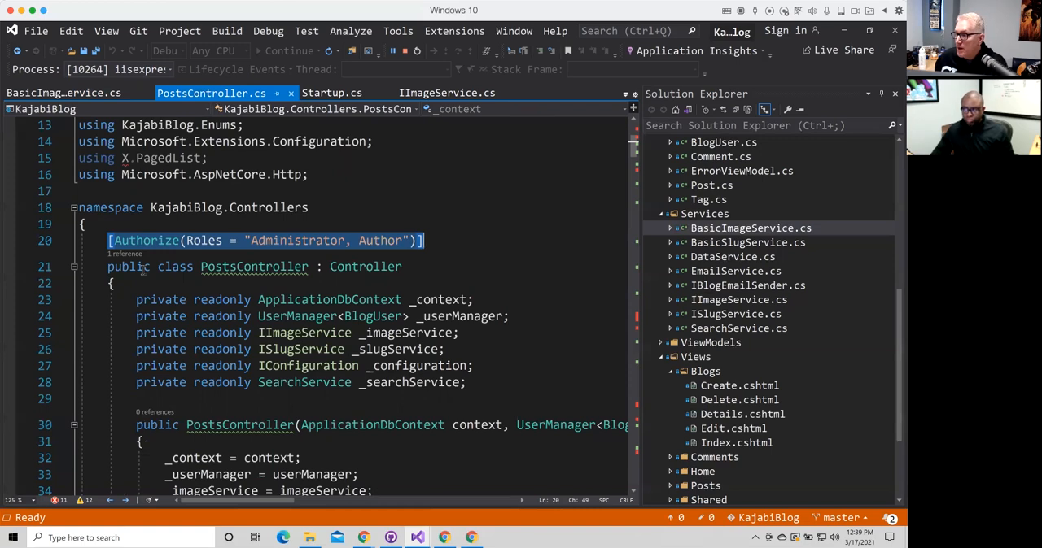
scroll(down, 3)
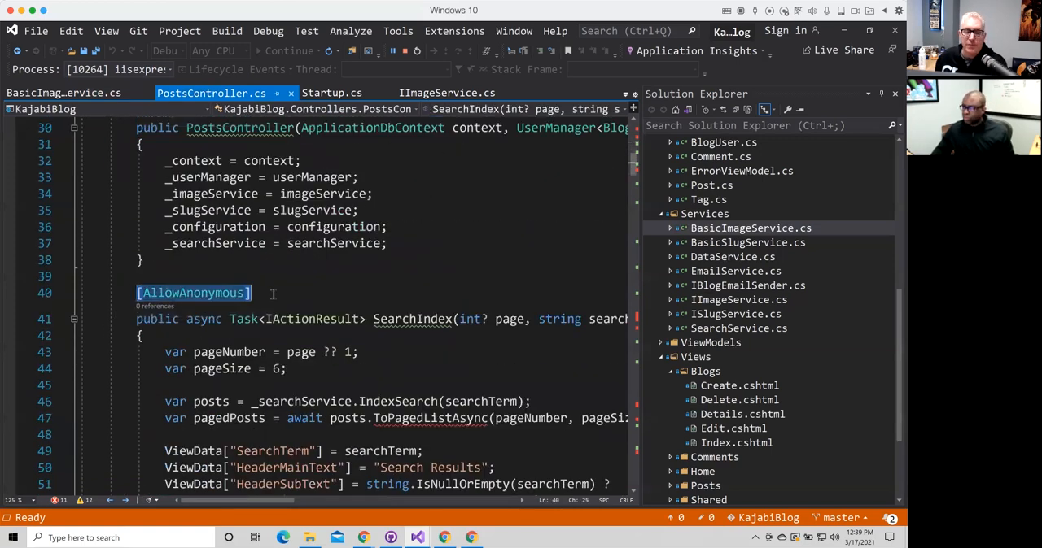
mouse_move(413, 319)
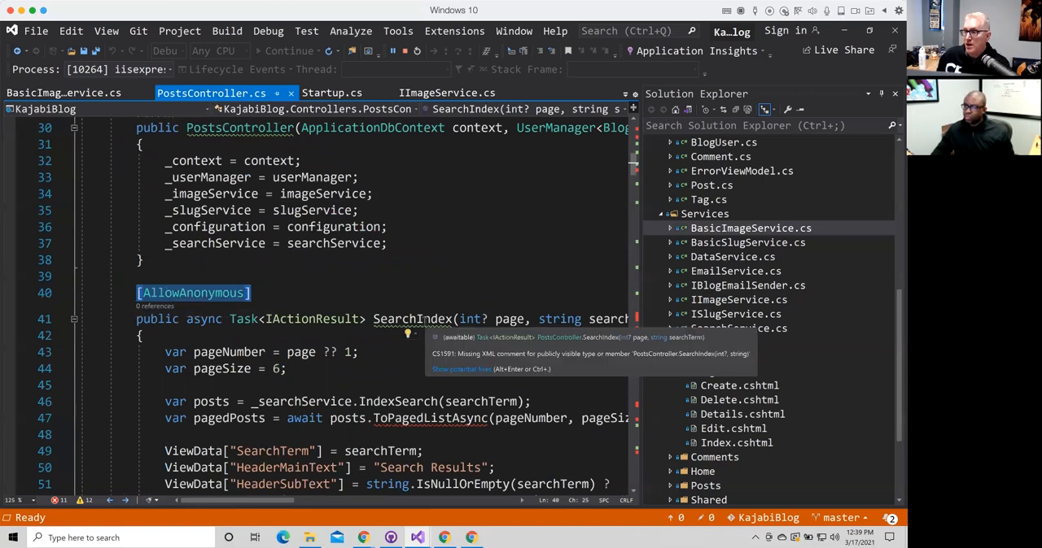